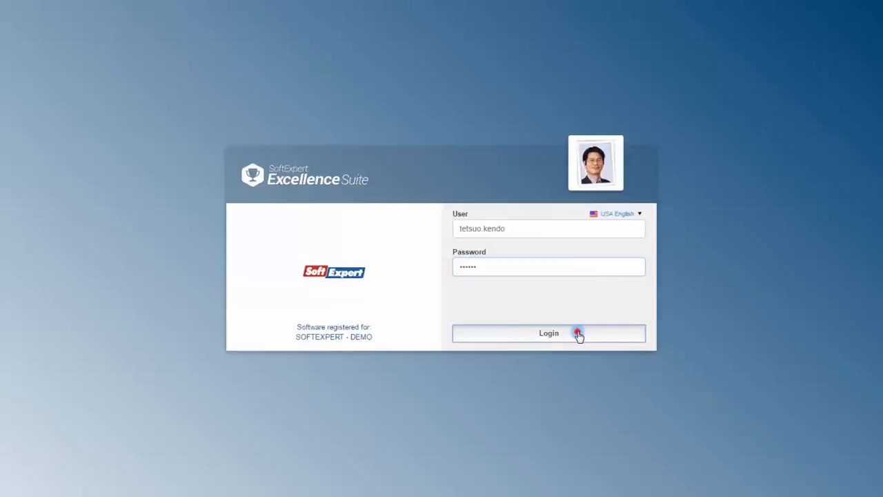
Step: Sign in, reach the SPC component's Configuration options and open General parameters (SP019)
click(549, 332)
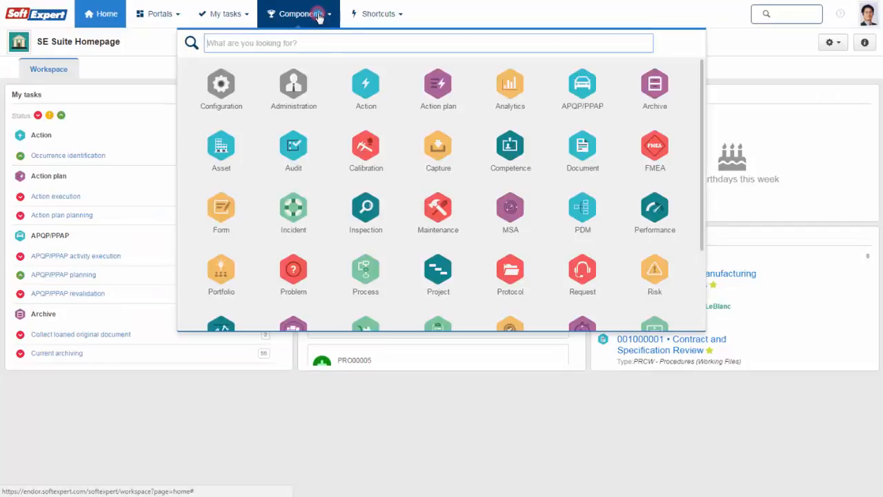
scroll(down, 3)
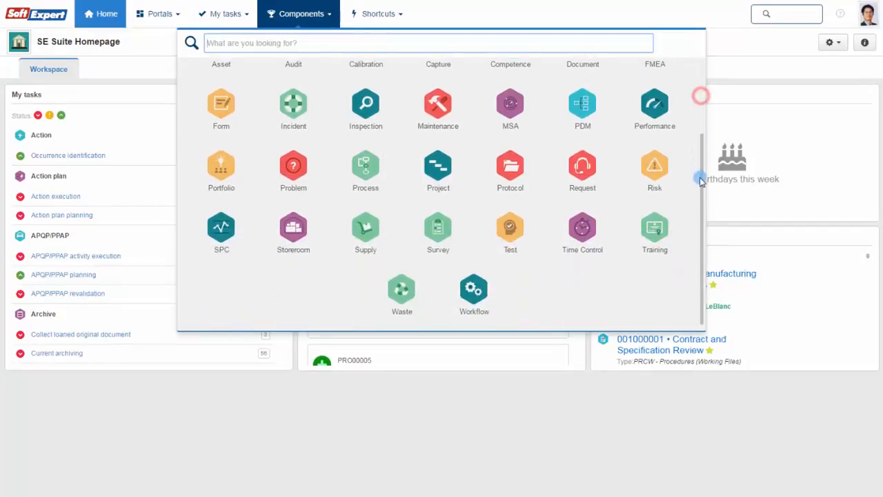
click(221, 227)
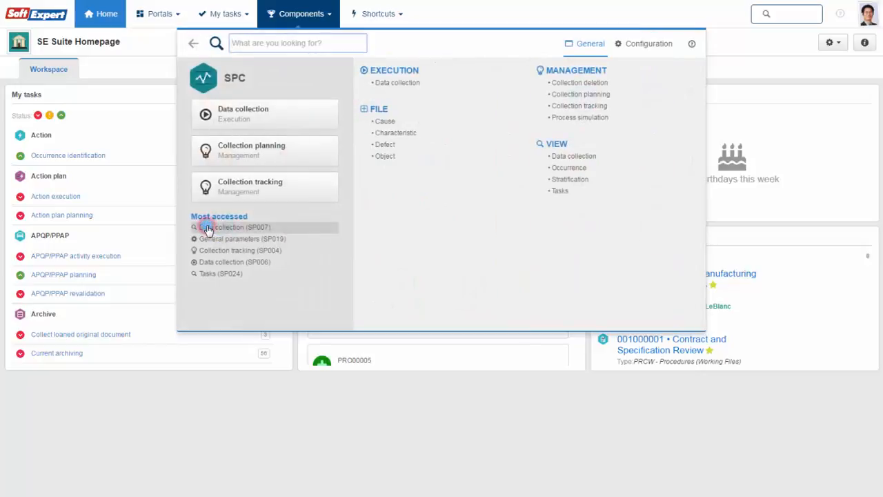
click(649, 43)
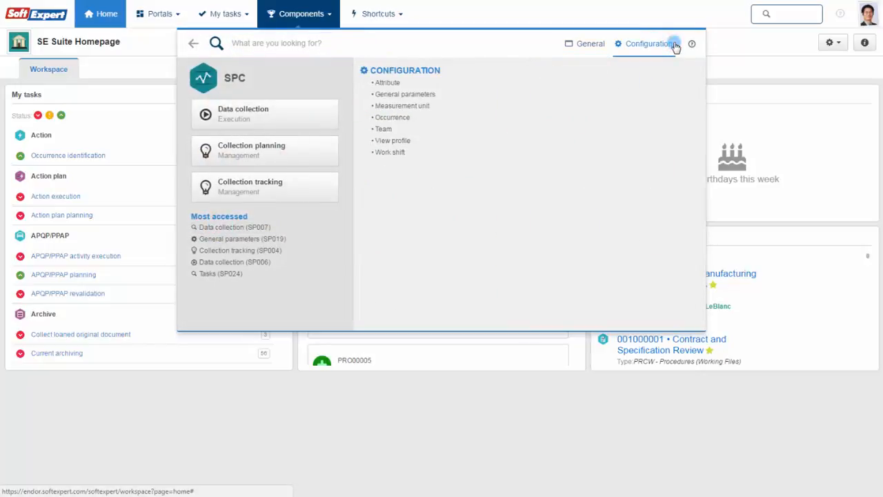
click(241, 237)
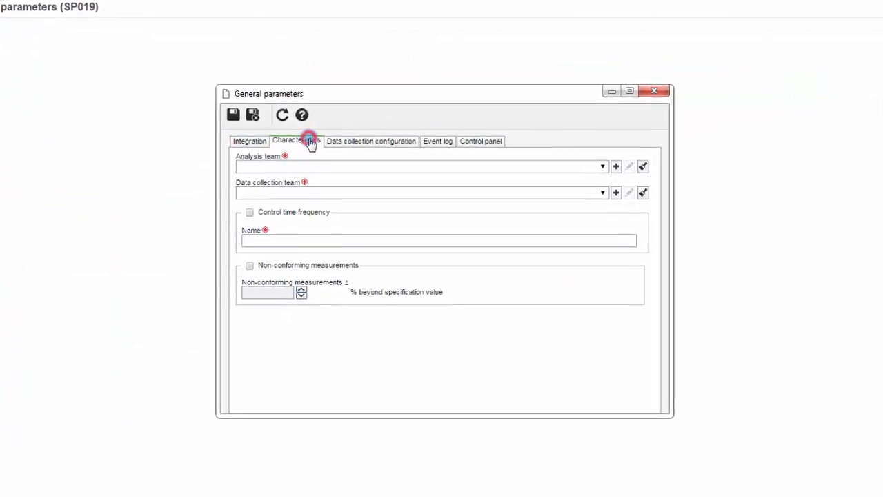
Step: Review the Data collection configuration, Event log and Control panel tabs, collapsing Event log sections
click(370, 141)
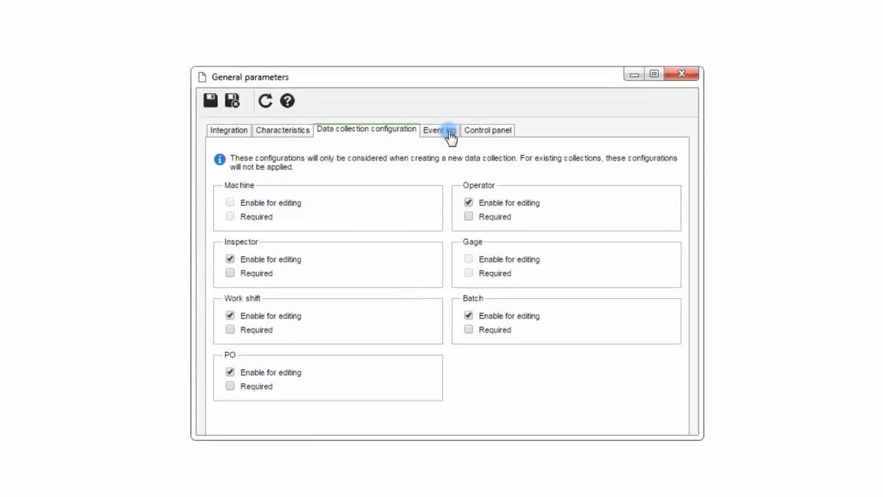
click(439, 130)
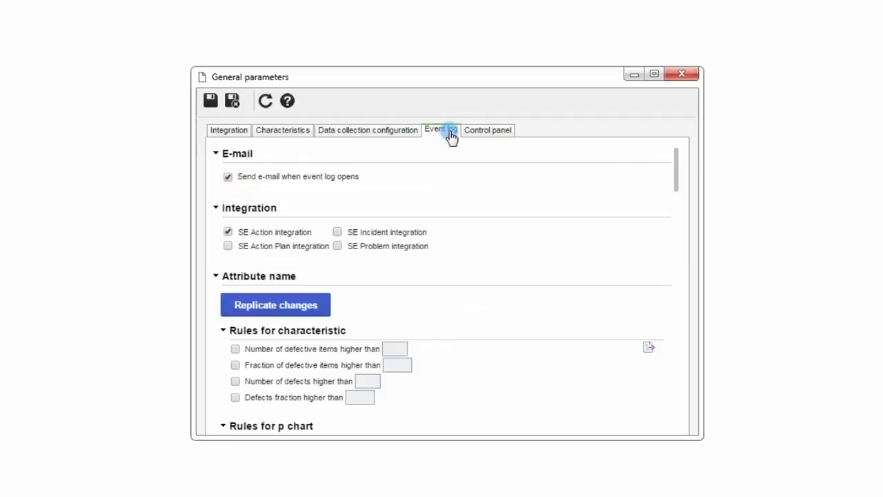
click(215, 153)
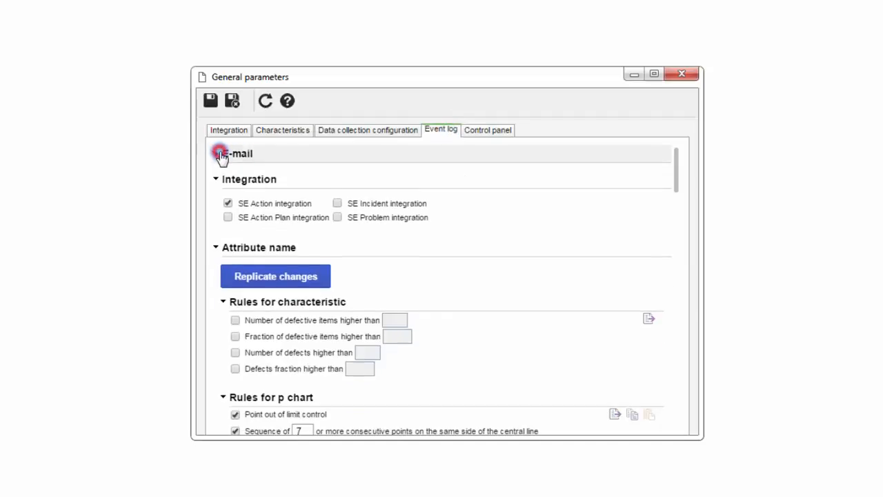
click(238, 153)
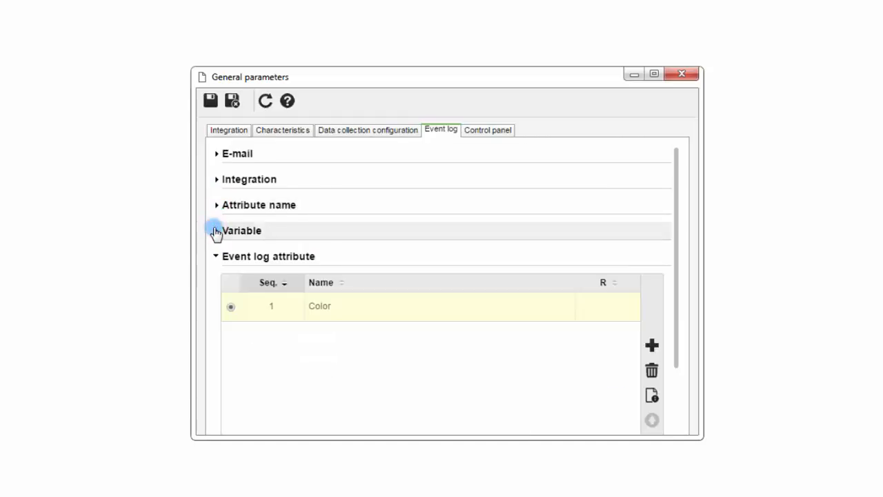
click(487, 129)
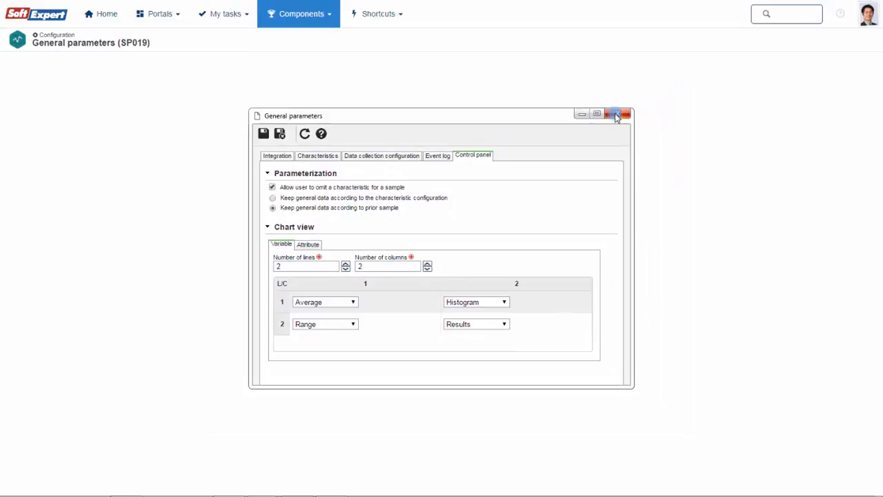
Step: Open the Standard view profile for editing and preview its average chart
click(301, 14)
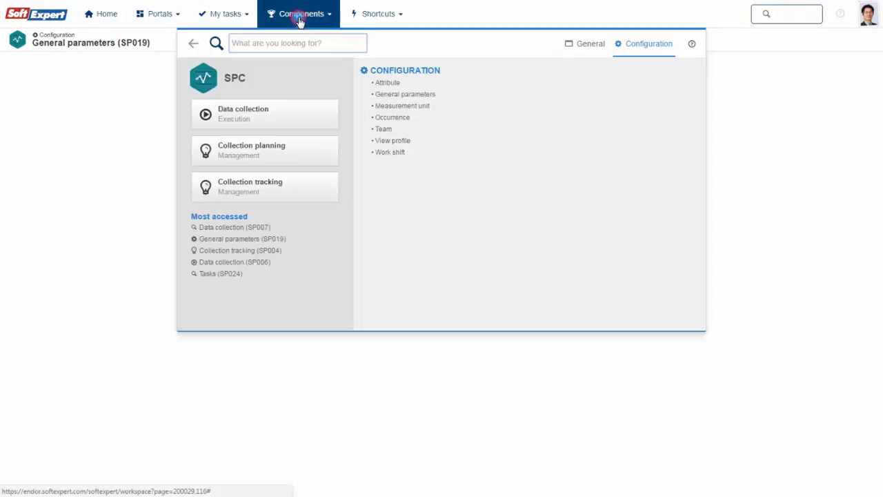
click(392, 141)
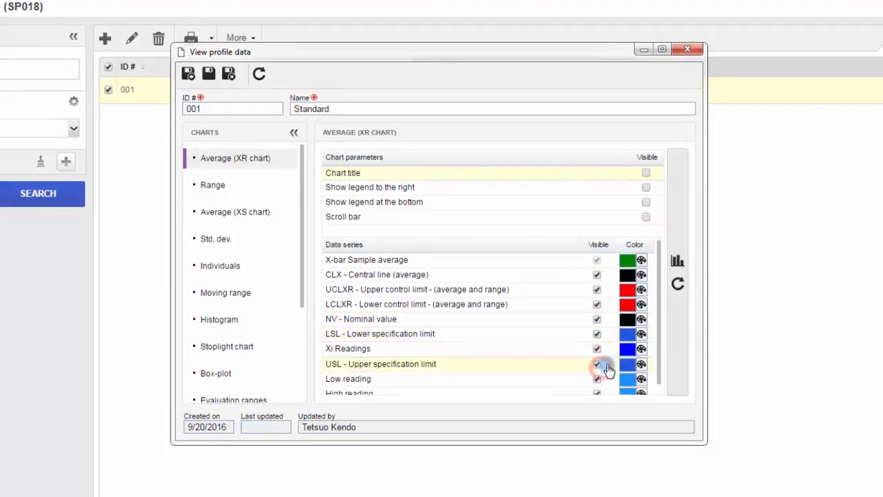
click(677, 259)
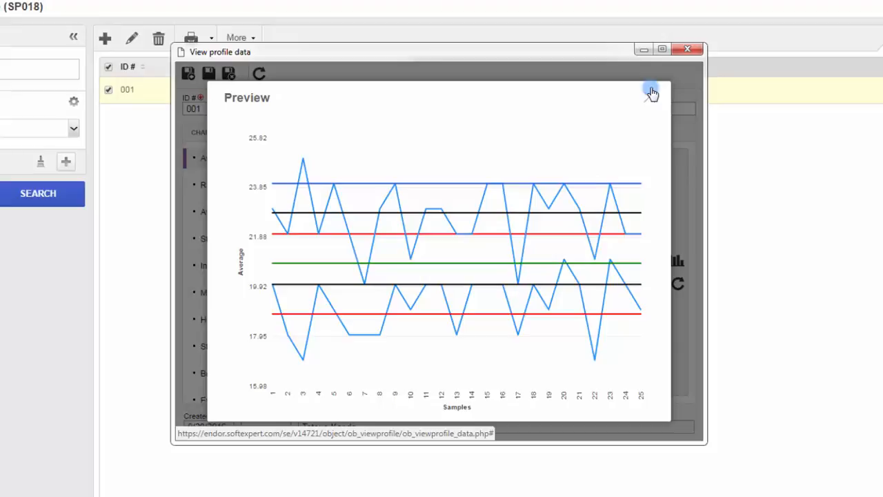
click(652, 91)
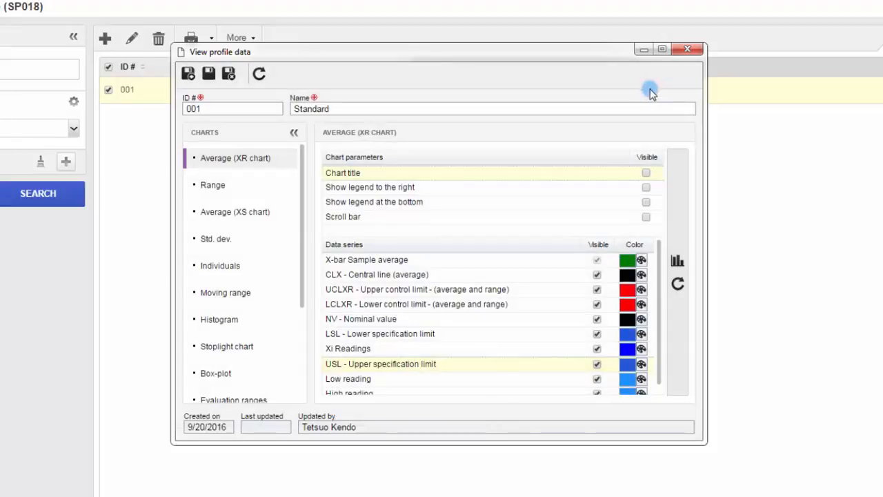
Step: Make the histogram show nominal, specification limits and 1-, 2- and 3-sigma lines, previewing it
click(218, 319)
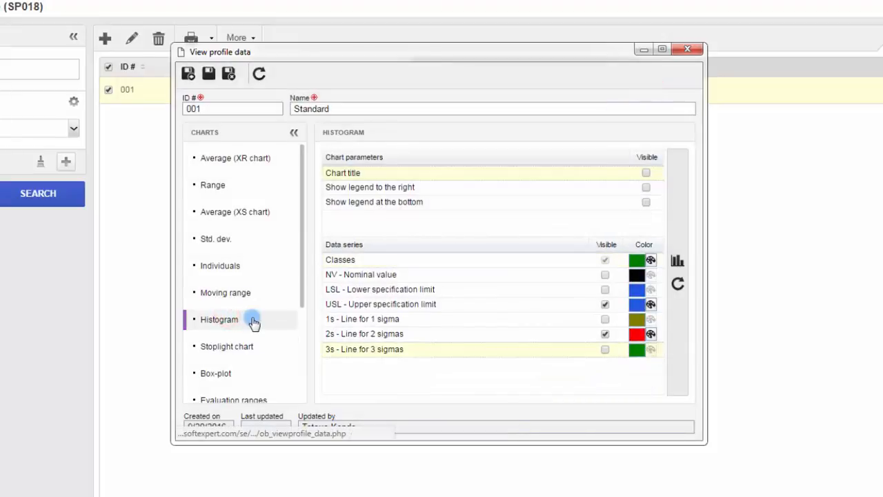
click(678, 260)
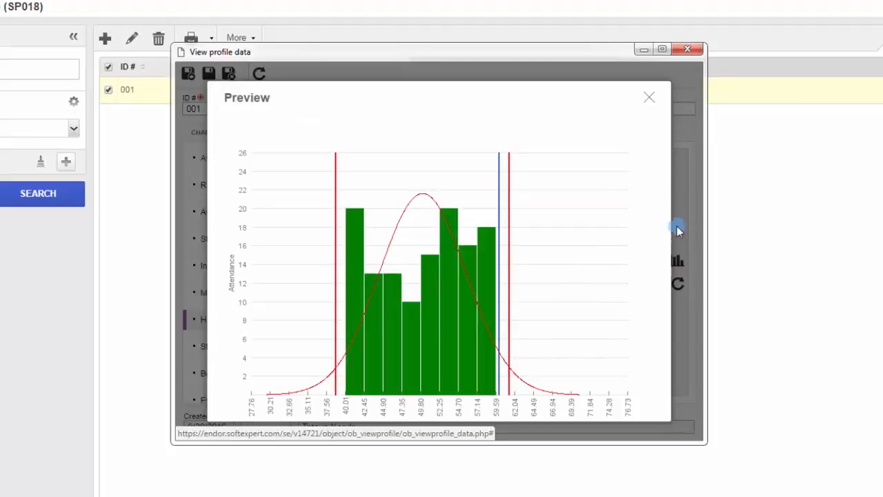
click(648, 96)
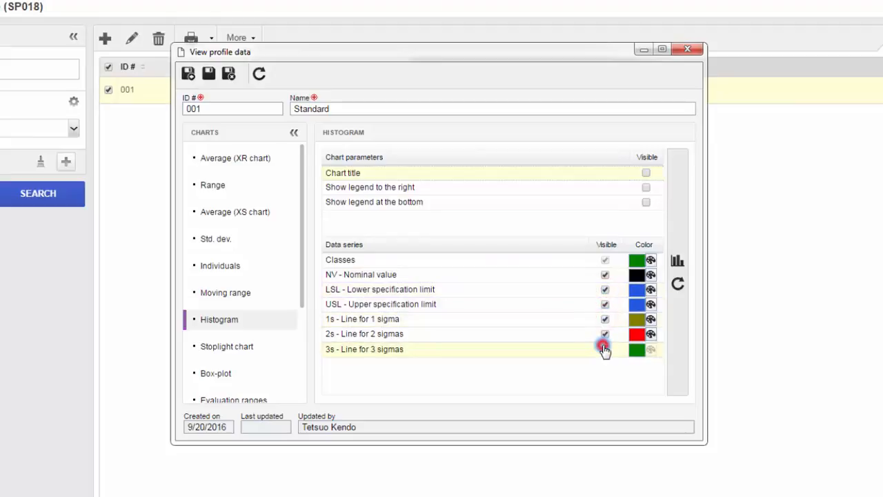
click(605, 349)
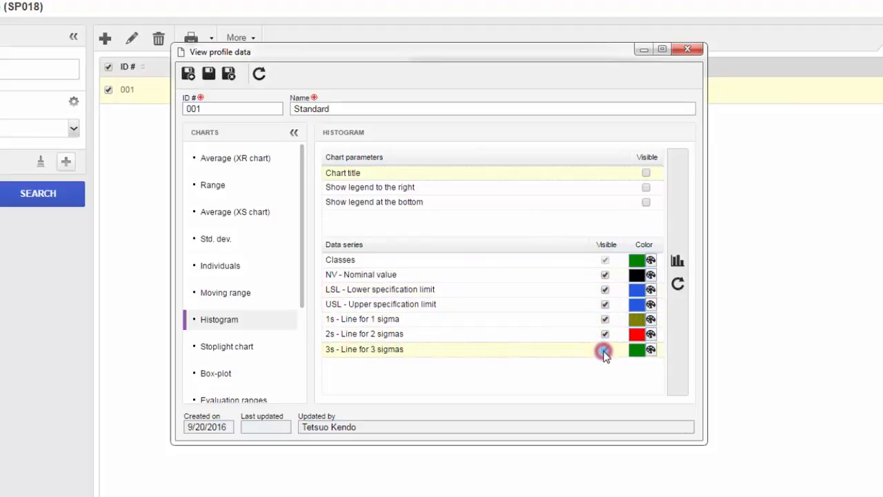
click(676, 259)
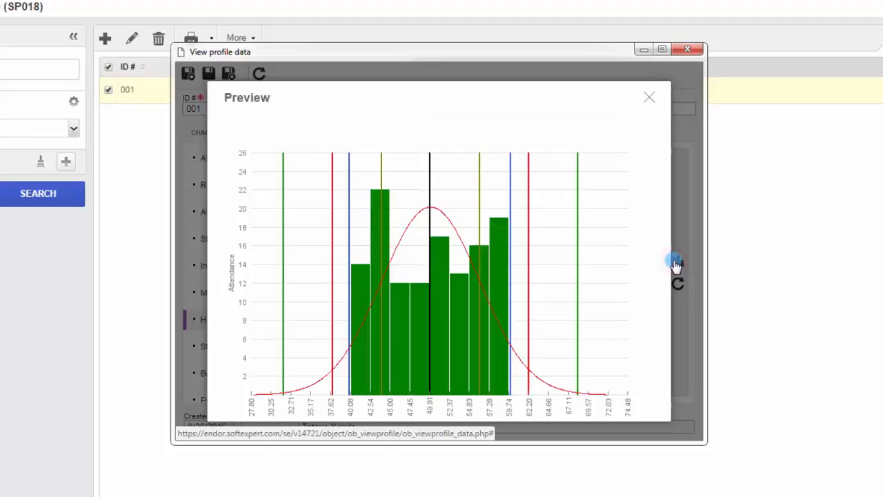
click(649, 96)
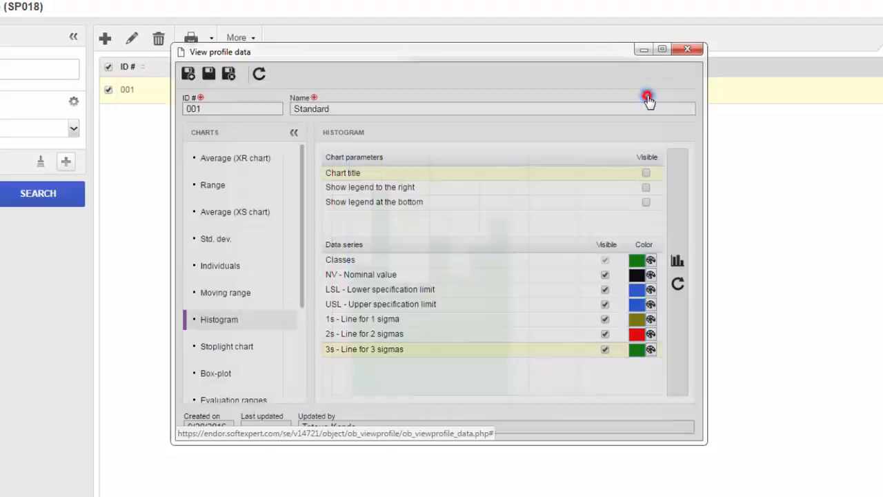
click(649, 96)
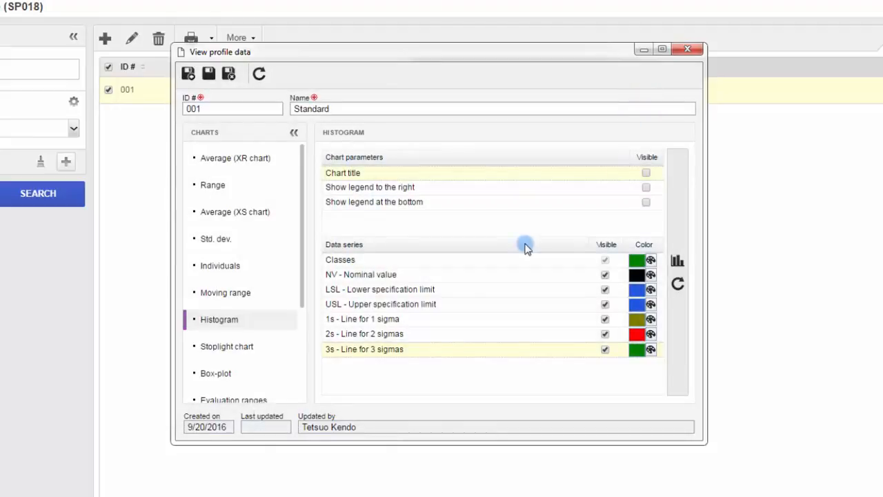
Step: Review the Box-plot chart settings and preview the box plot
click(215, 372)
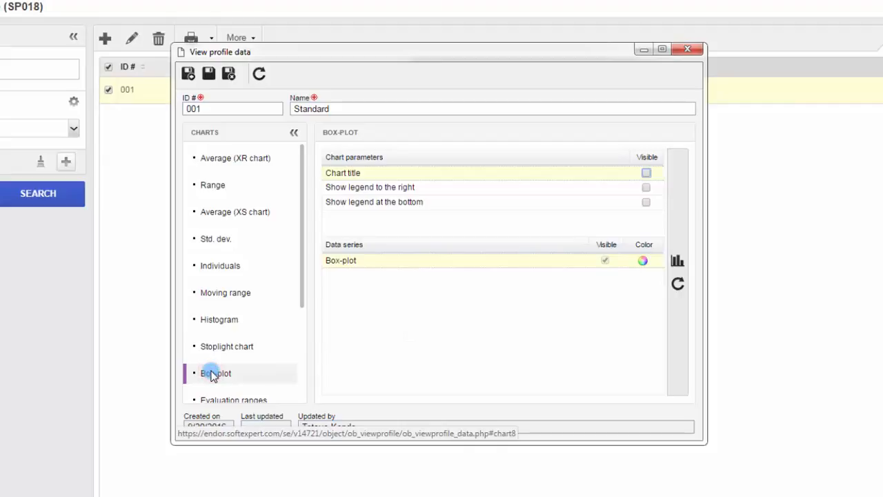
mouse_move(678, 259)
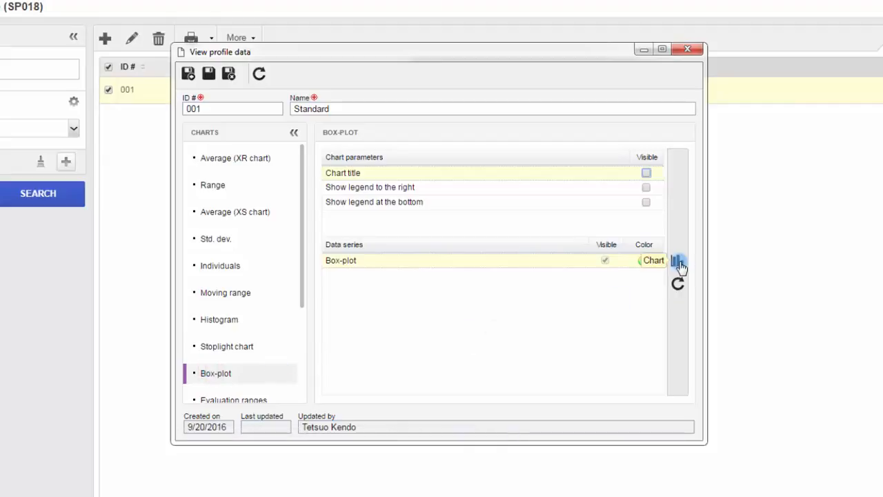
click(654, 259)
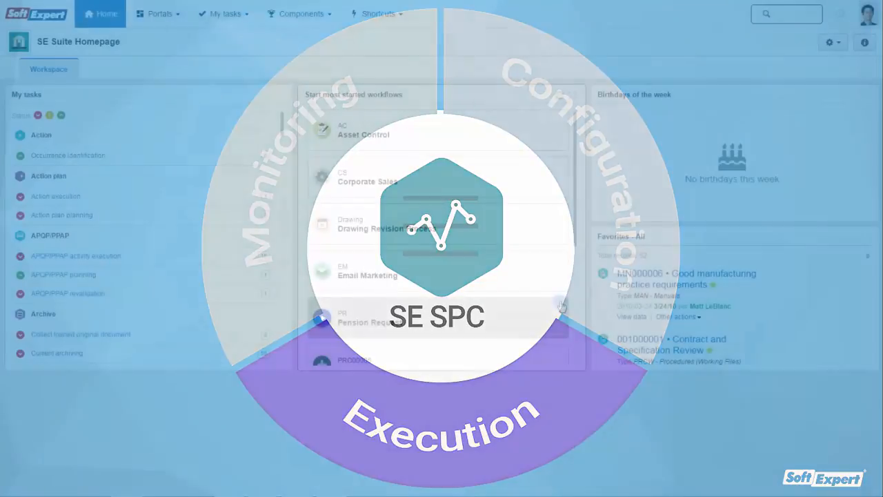
Step: Start data collection 000007 and enter the Sample 16 External Diameter readings
click(300, 13)
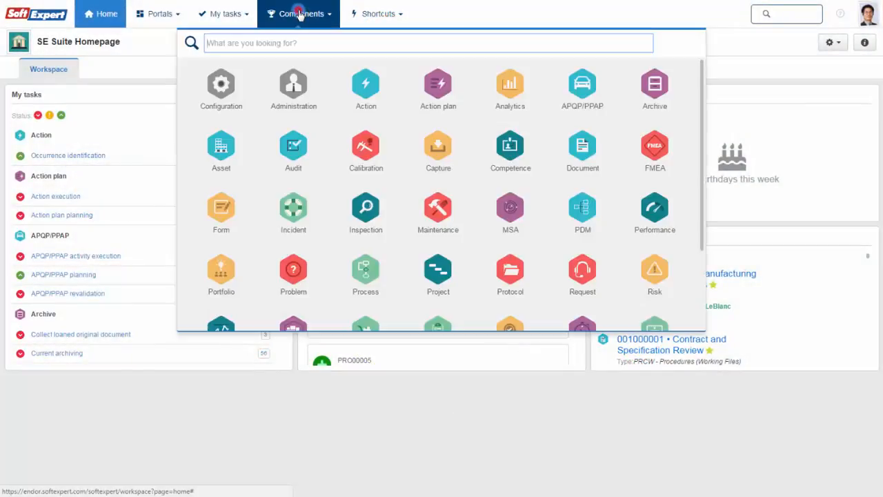
scroll(down, 3)
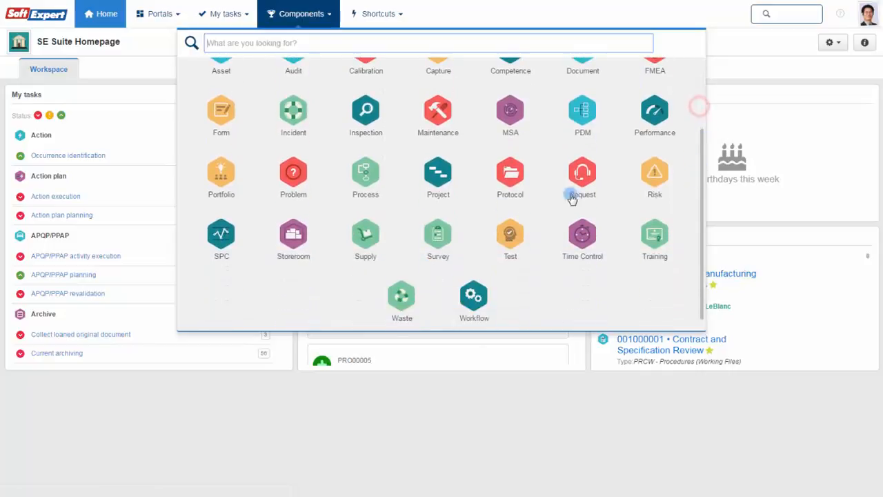
click(221, 235)
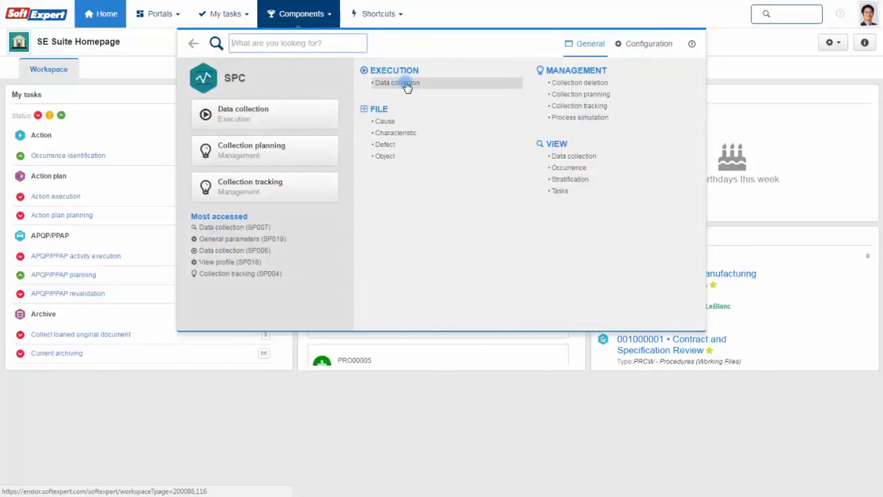
click(396, 83)
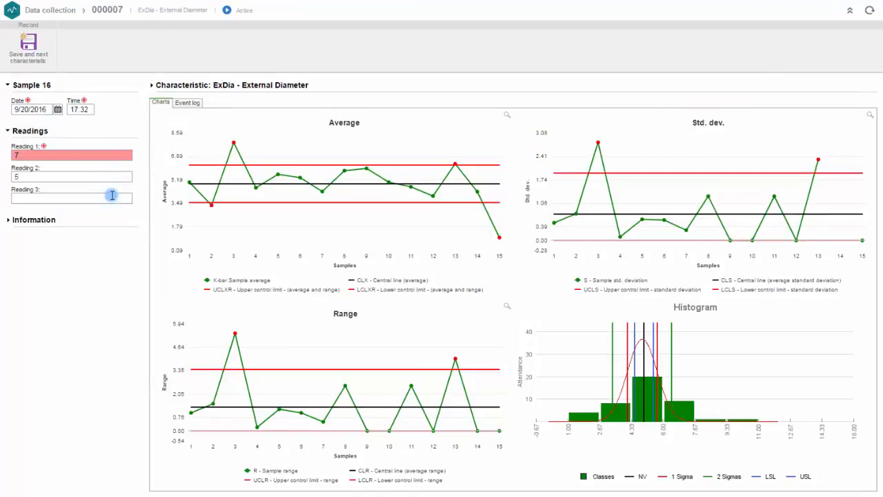
text(8)
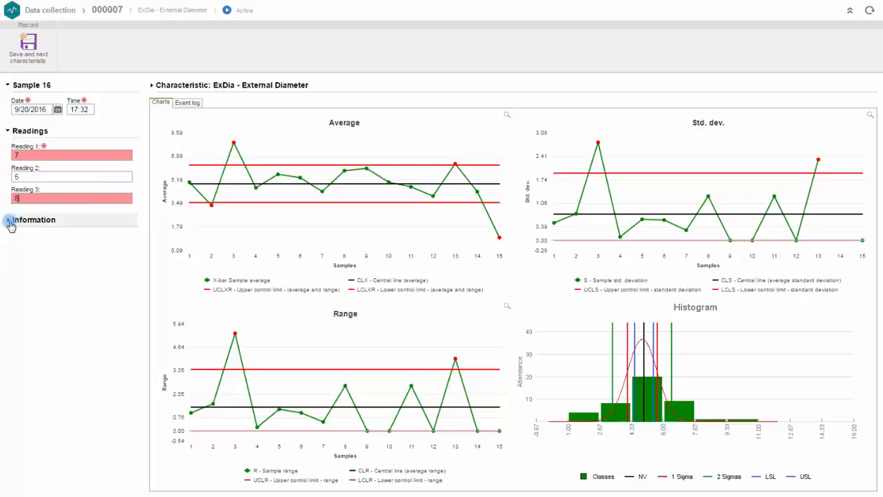
click(34, 220)
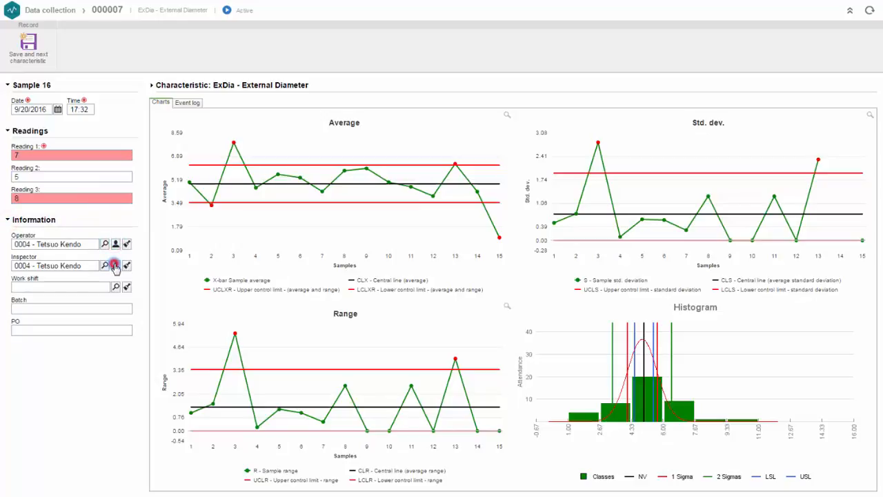
click(116, 287)
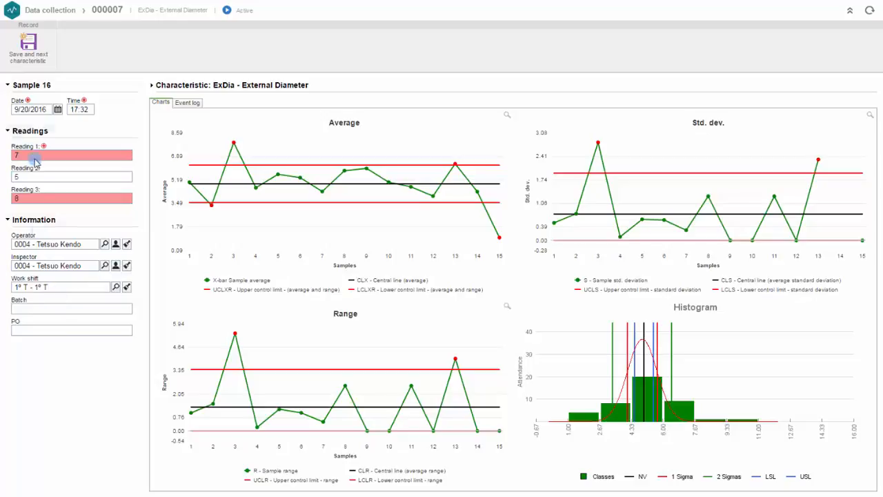
Step: Save the External Diameter and Color samples and return to the Data collection list
click(28, 52)
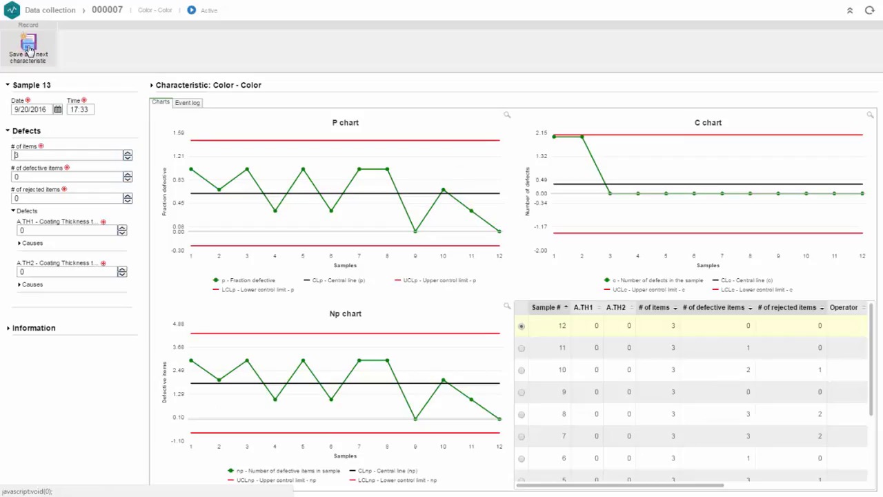
click(127, 152)
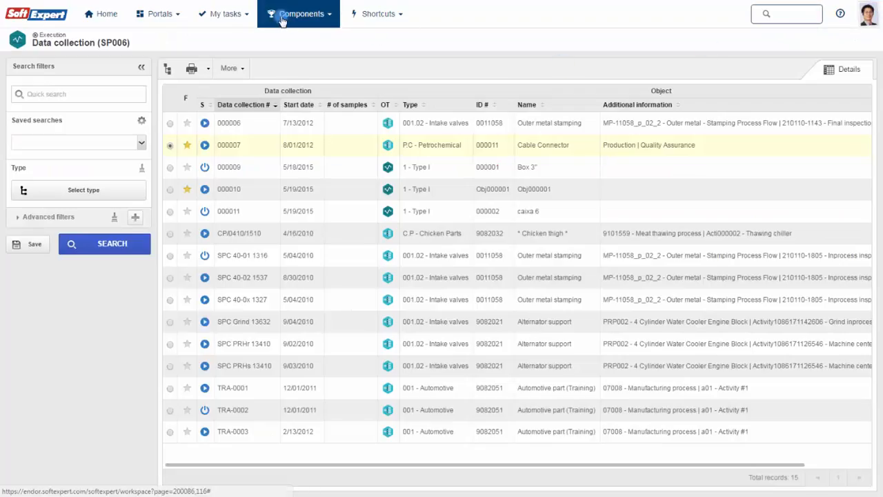
Step: Add Sample 17 readings 4.02, 4.00 and 6.85 in collection 000007's External Diameter spreadsheet
click(301, 14)
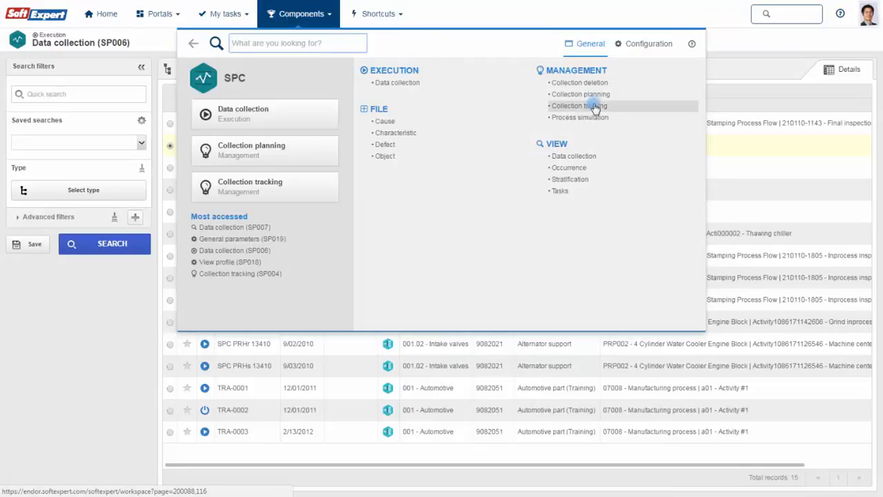
click(240, 273)
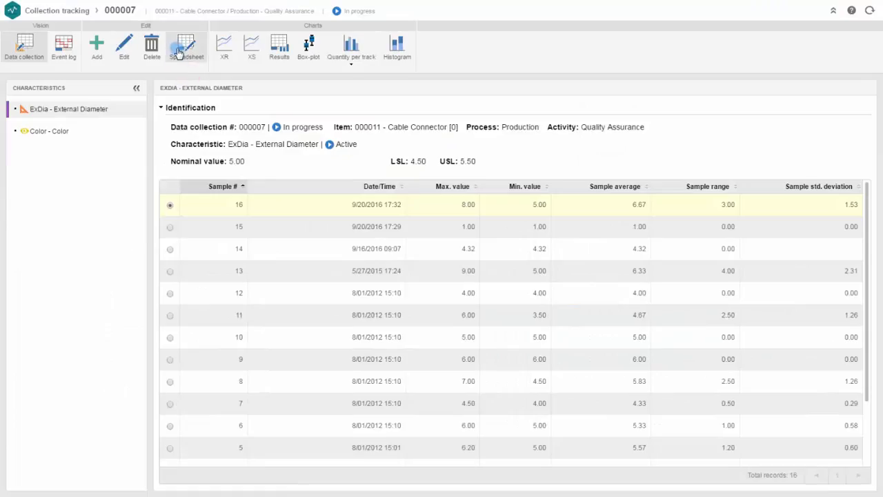
click(185, 47)
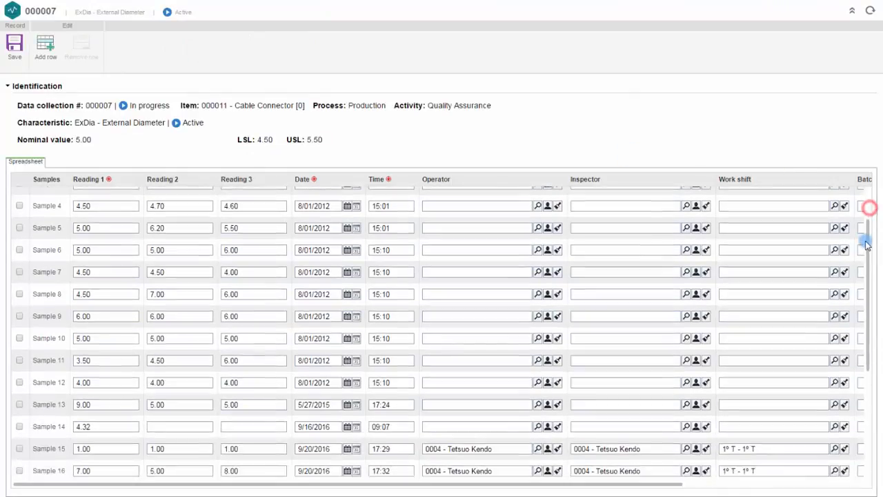
scroll(down, 3)
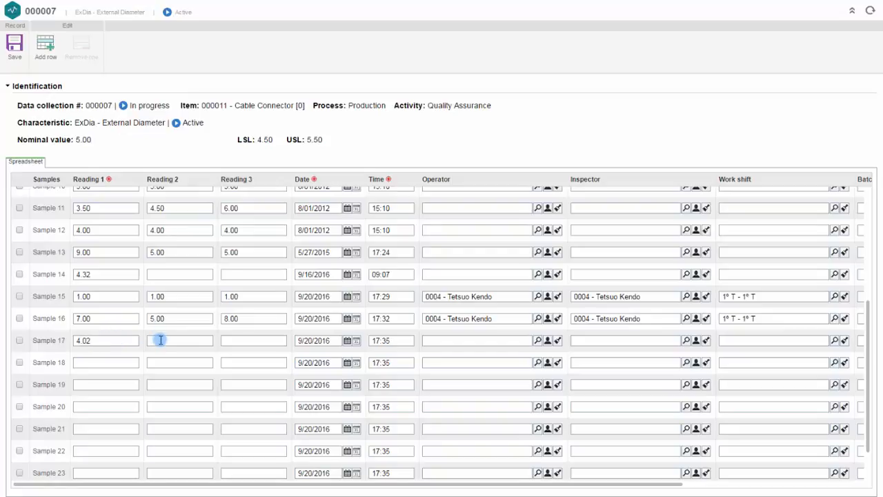
text(4.00)
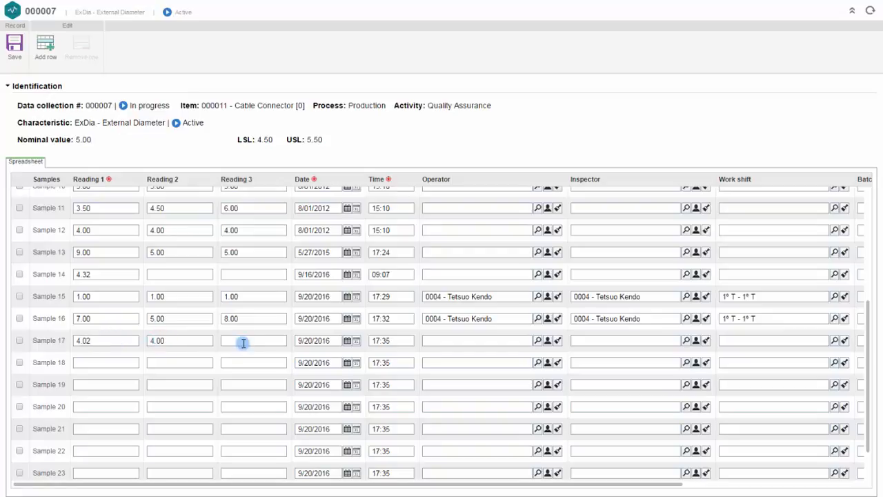
text(6.85)
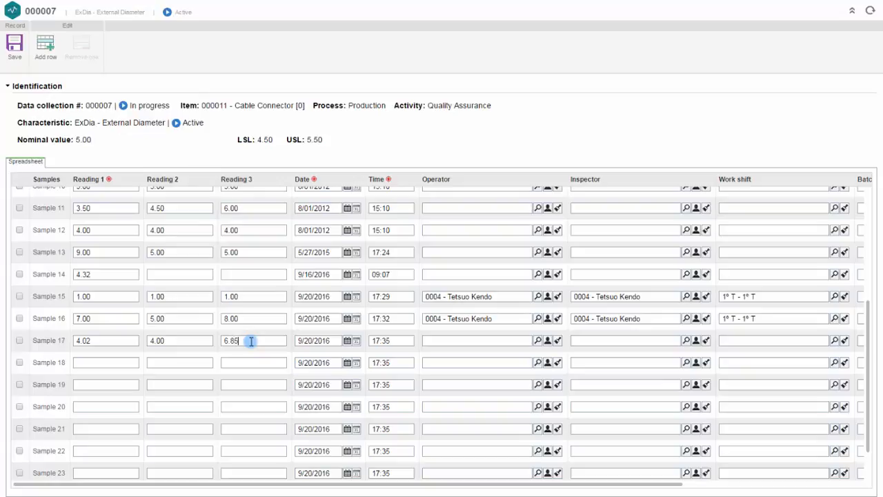
Step: Save the new Sample 17 readings and return to the homepage
click(14, 44)
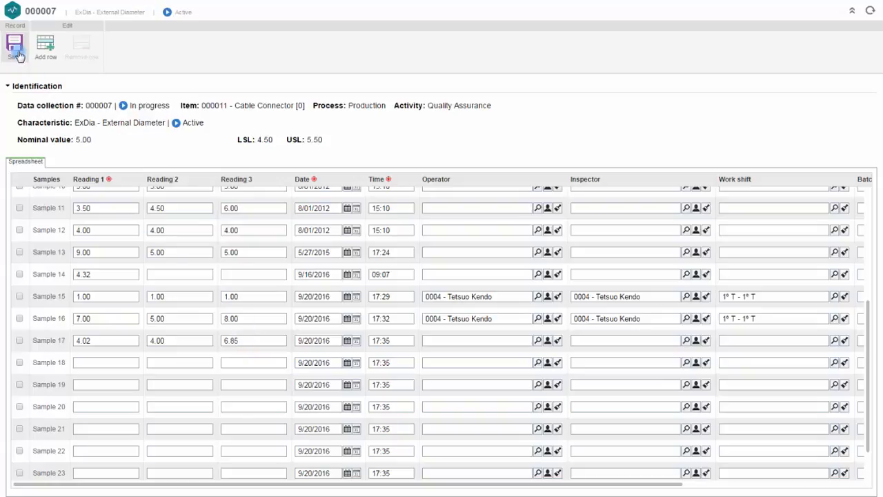
scroll(up, 3)
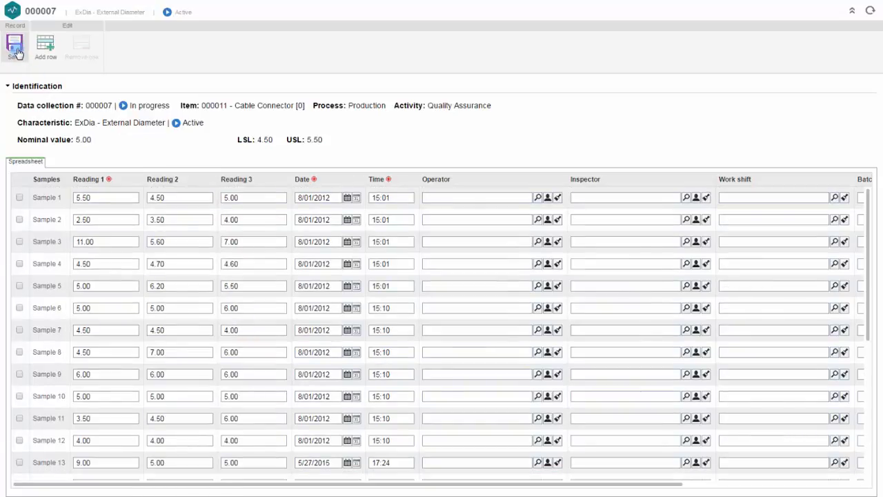
scroll(down, 3)
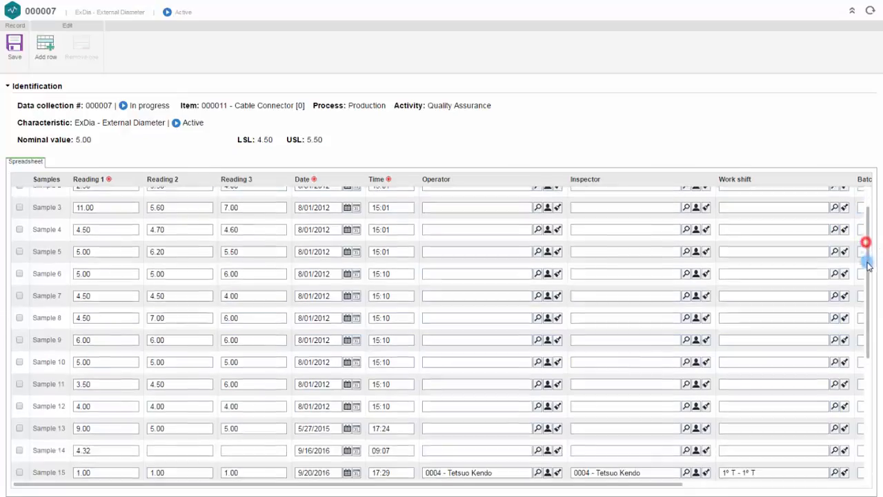
scroll(down, 3)
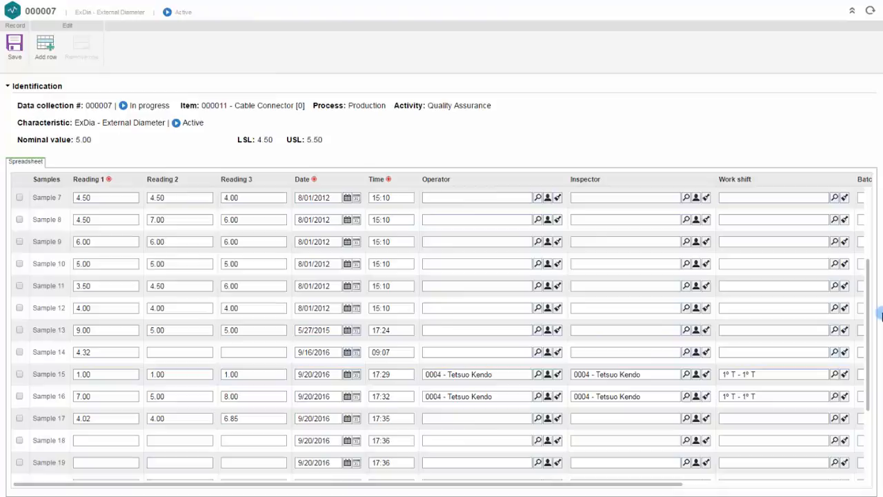
click(100, 13)
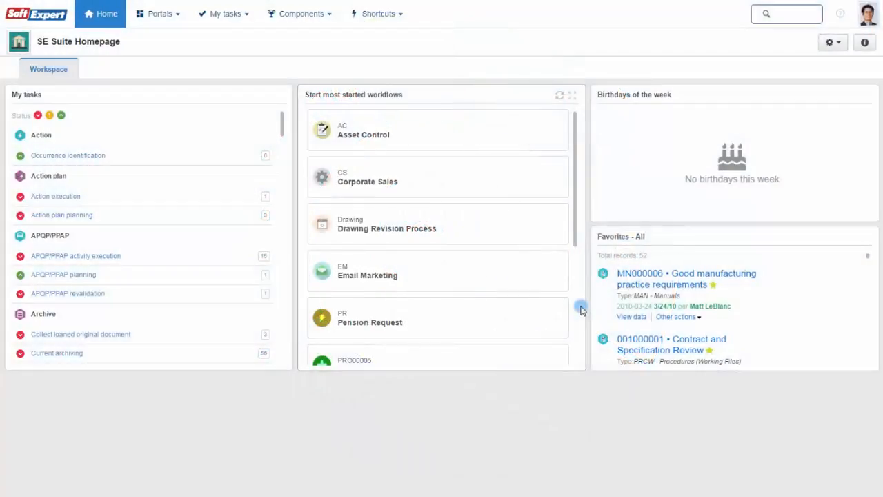
Step: Open the SPC Data collection (SP007) view listing collections with average results and histogram
click(301, 14)
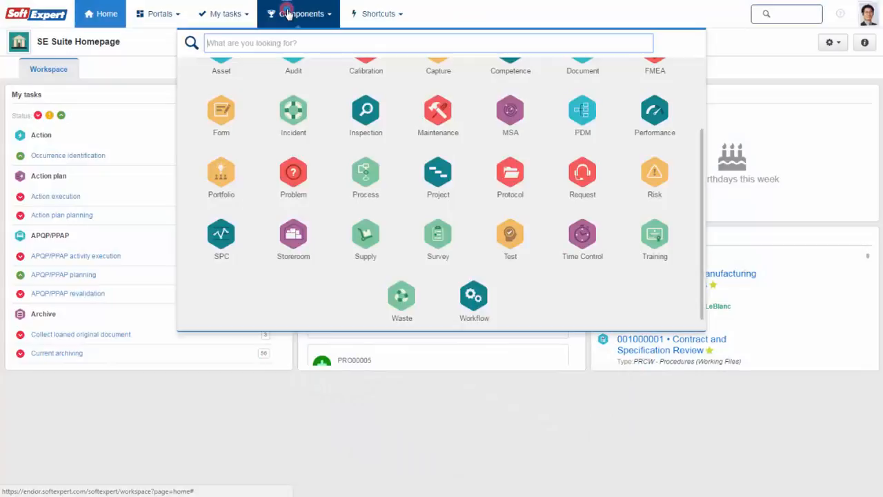
click(221, 234)
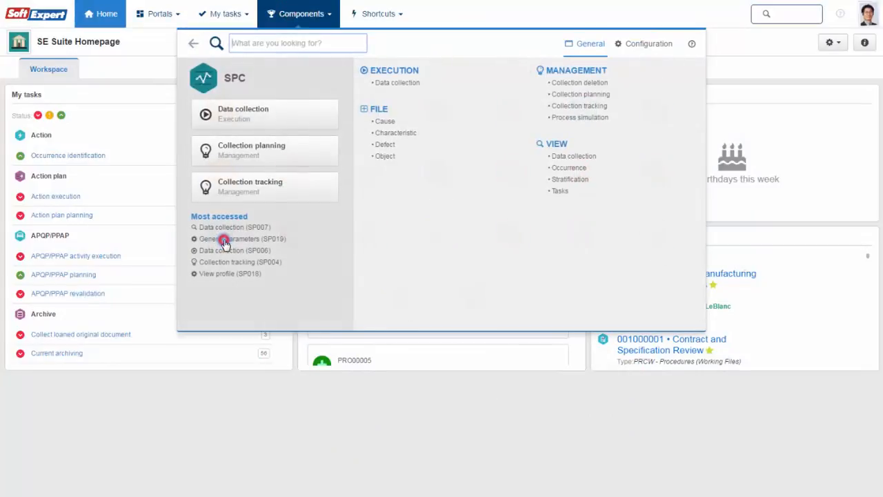
mouse_move(447, 205)
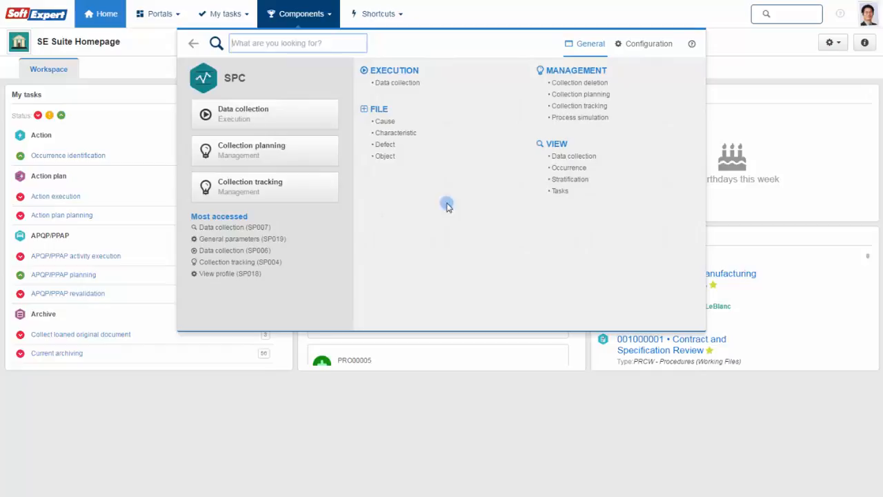
click(235, 226)
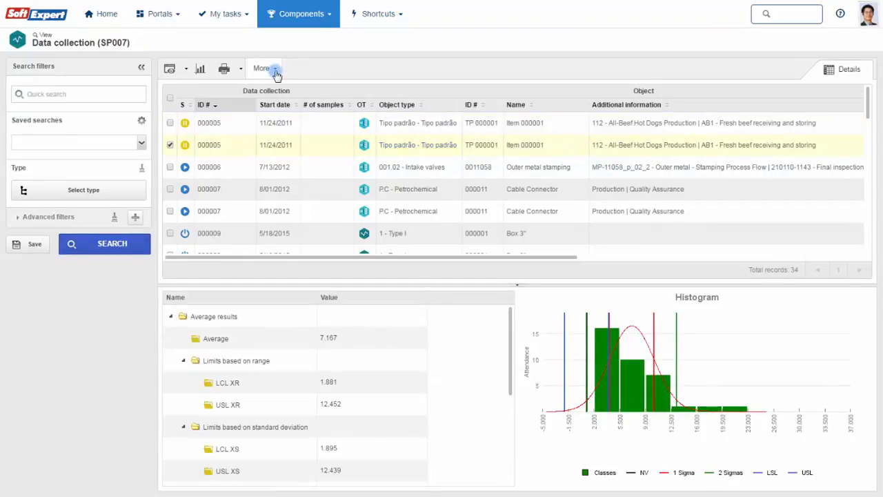
Step: View the histogram enlarged, then select collection 000007 alongside 000005 for defect chart results
click(265, 68)
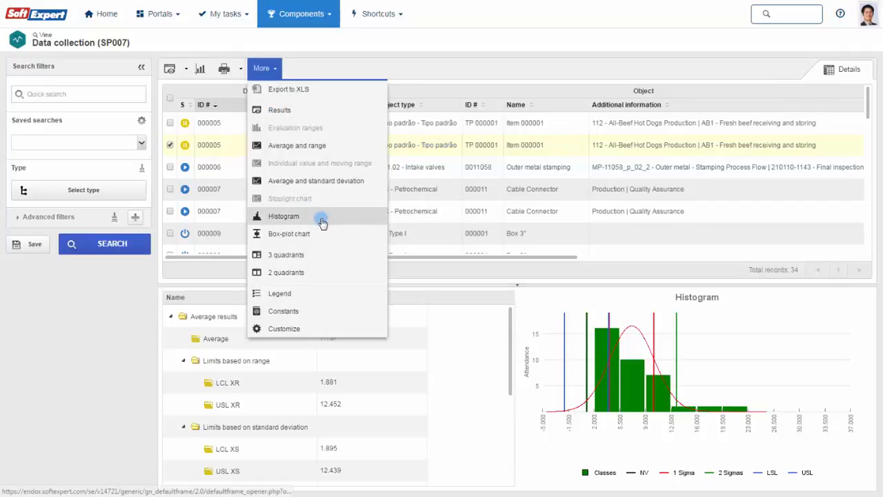
click(283, 215)
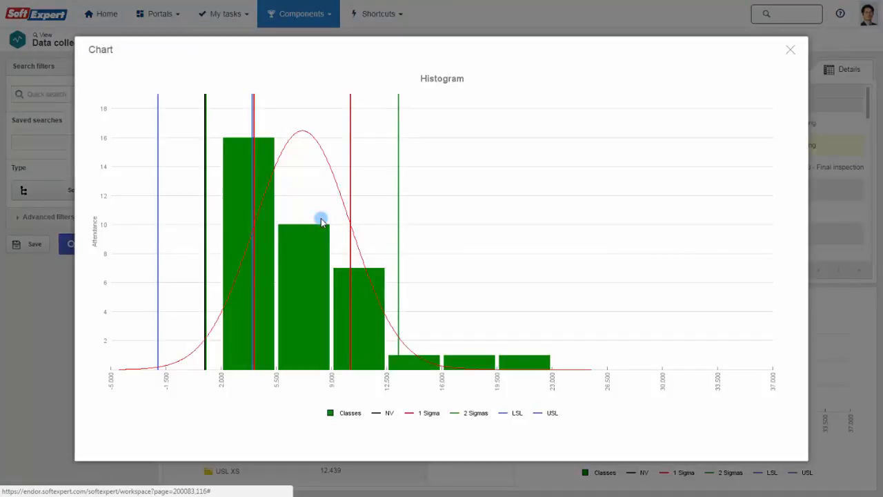
click(789, 50)
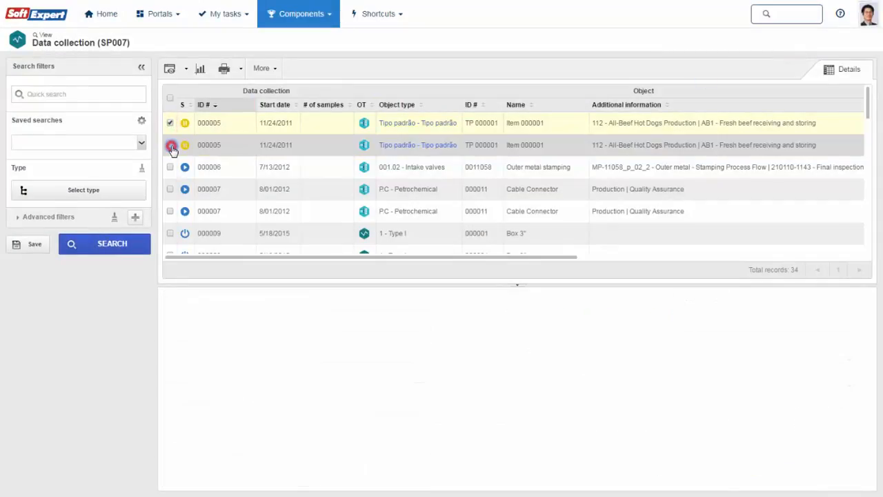
click(185, 190)
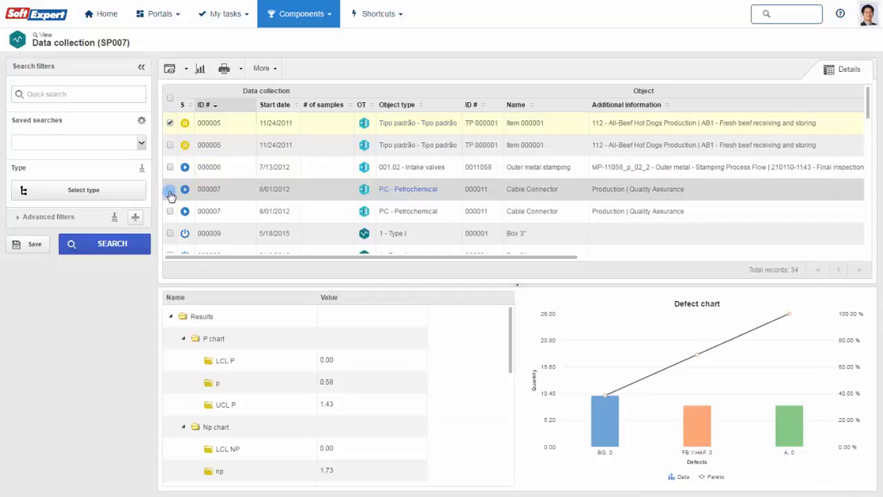
click(185, 69)
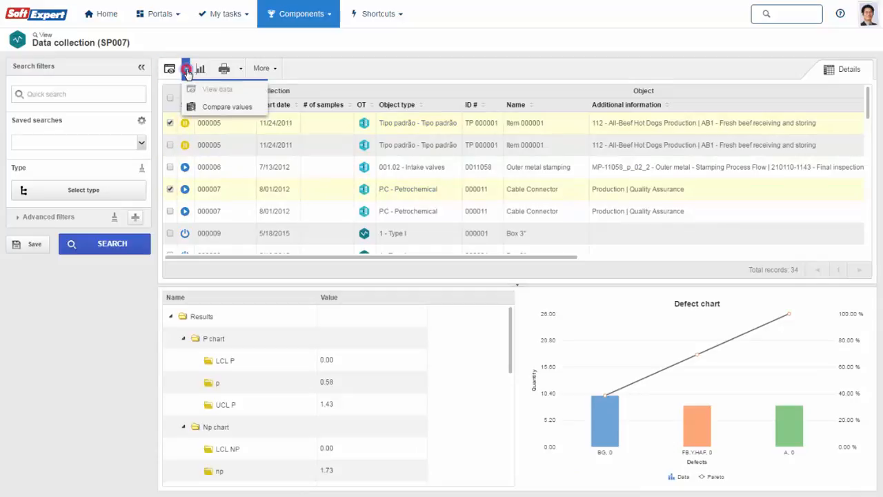
click(227, 106)
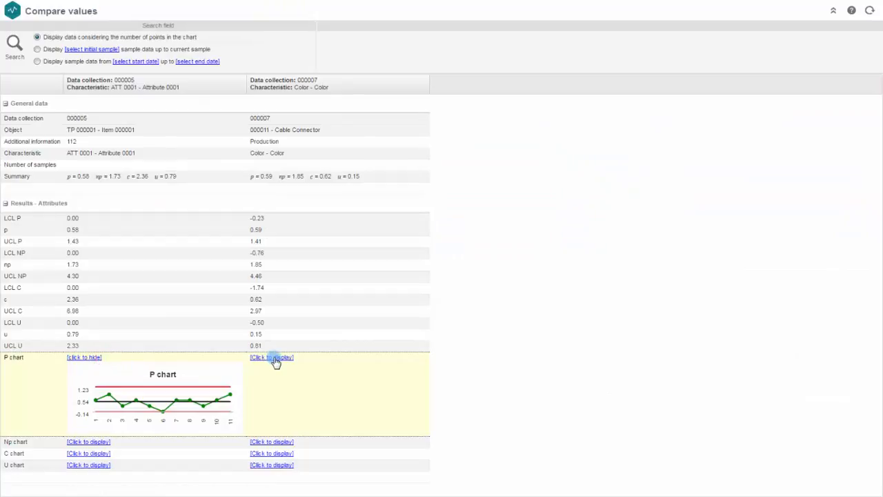
click(270, 357)
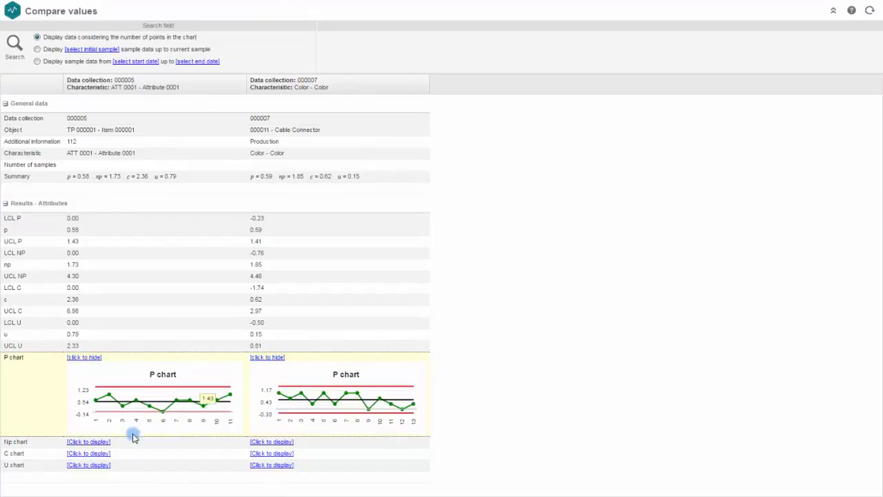
click(88, 442)
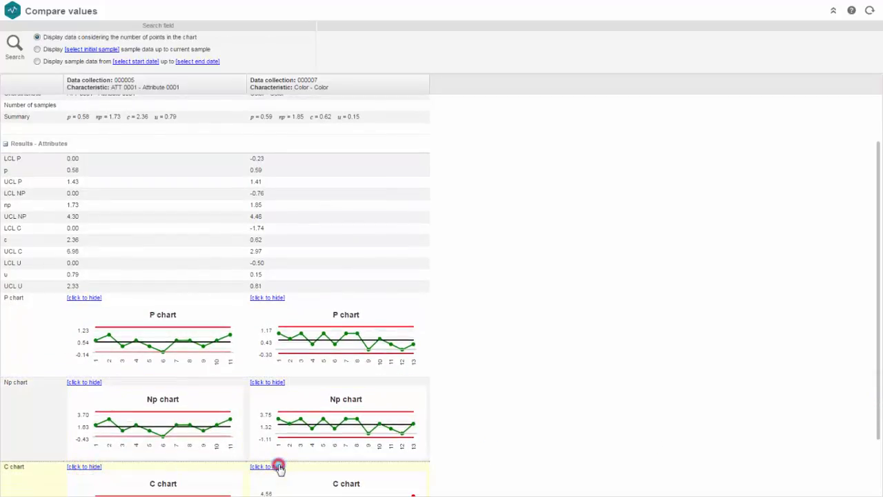
scroll(down, 3)
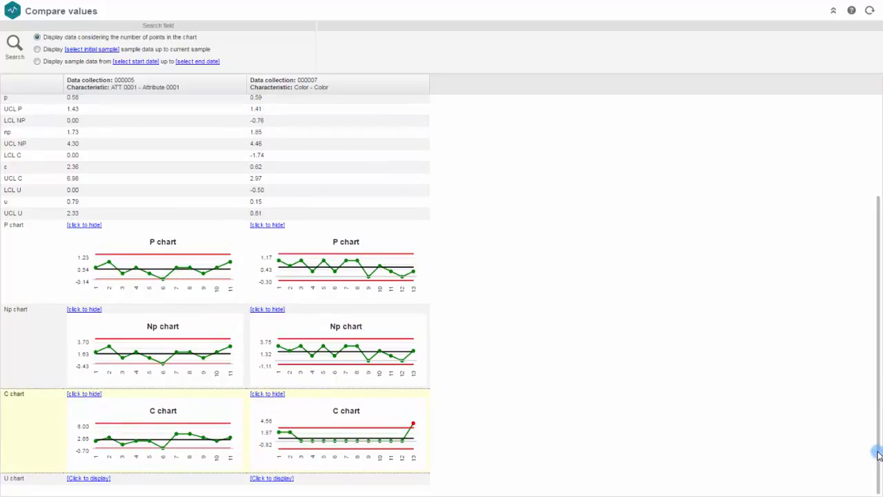
mouse_move(859, 375)
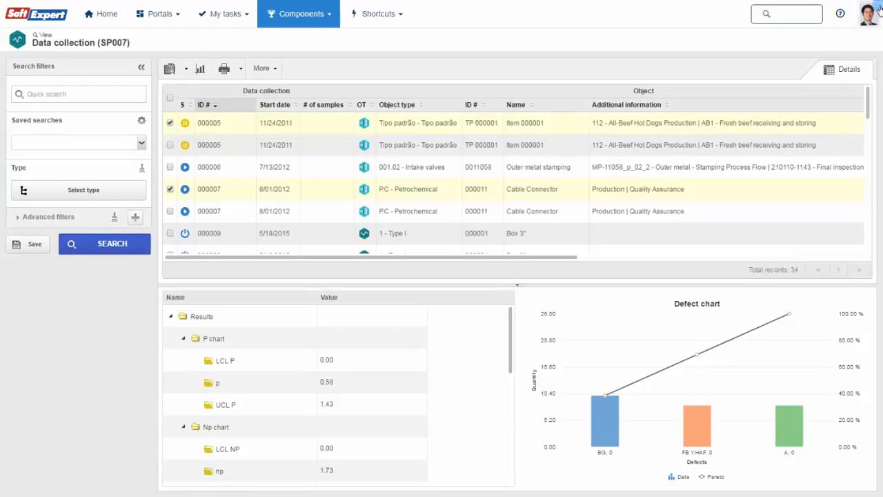
Step: Deselect collection 000007 and view collection 000005's results summary
click(170, 189)
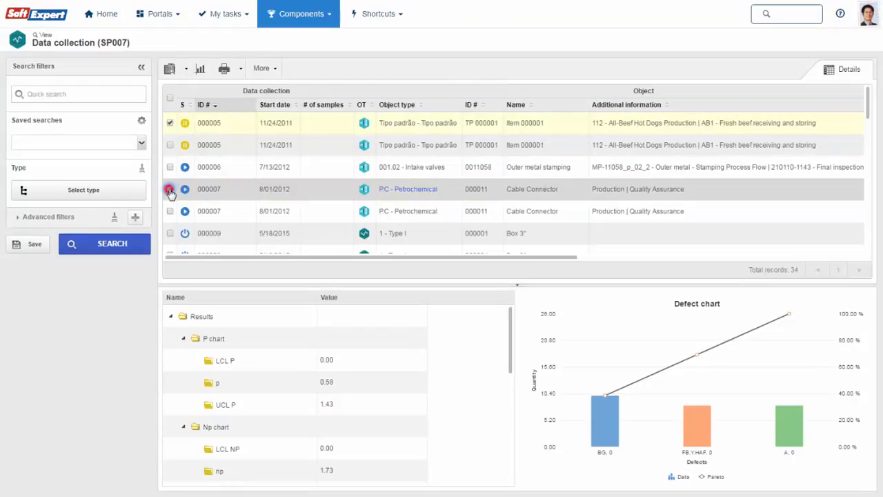
click(260, 68)
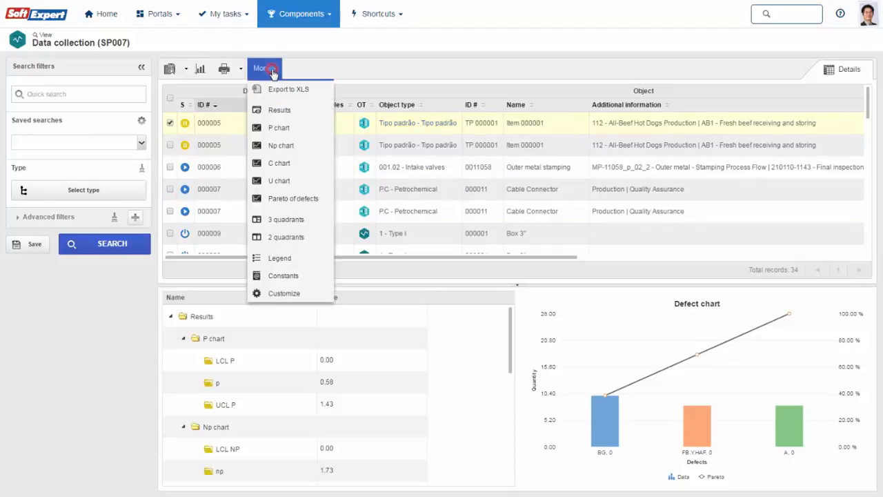
click(279, 111)
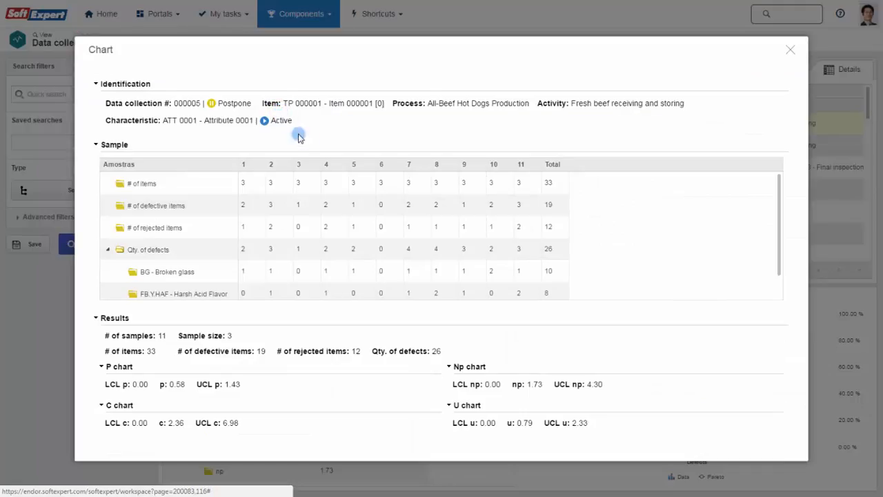
scroll(down, 3)
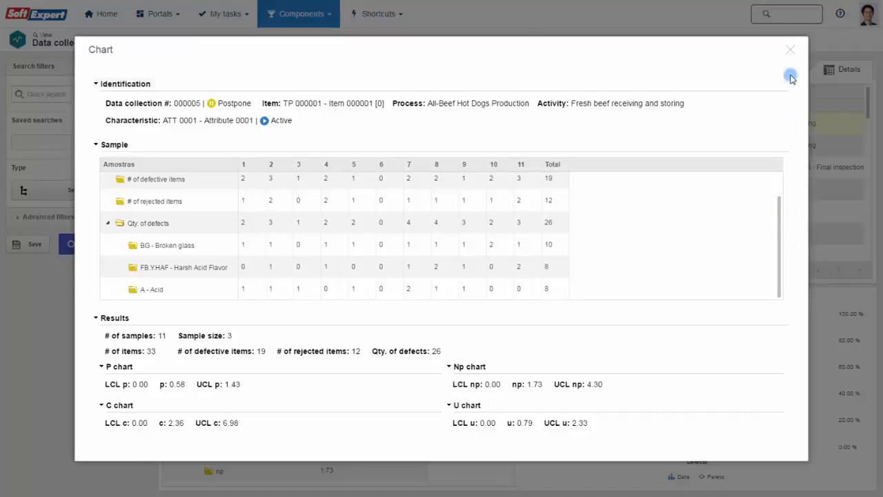
click(789, 50)
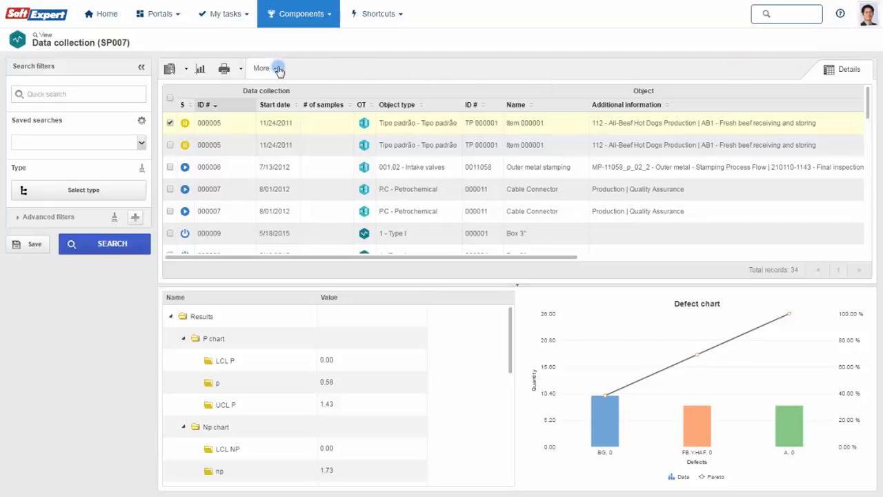
Step: View the P chart of proportion defective and the Pareto chart of defects enlarged
click(200, 69)
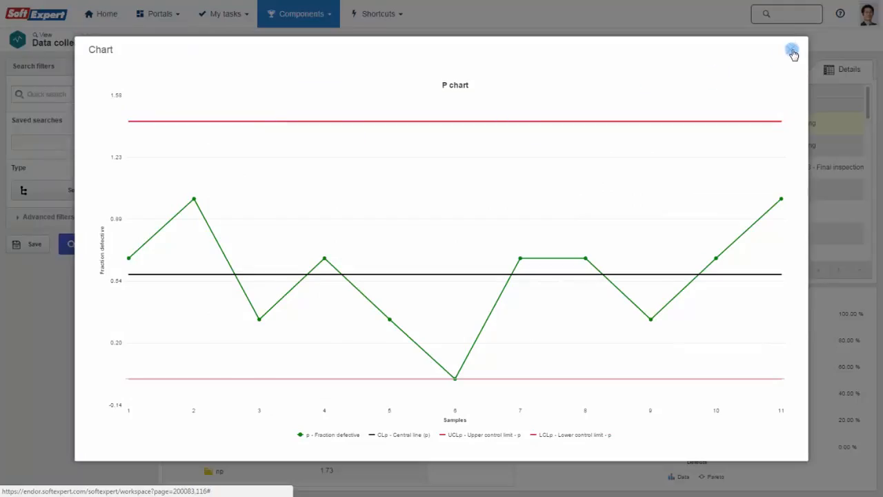
click(792, 51)
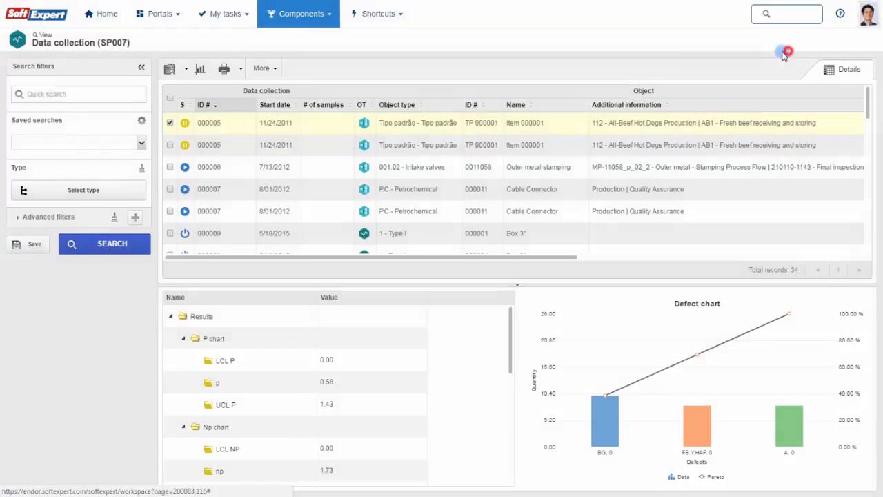
click(261, 68)
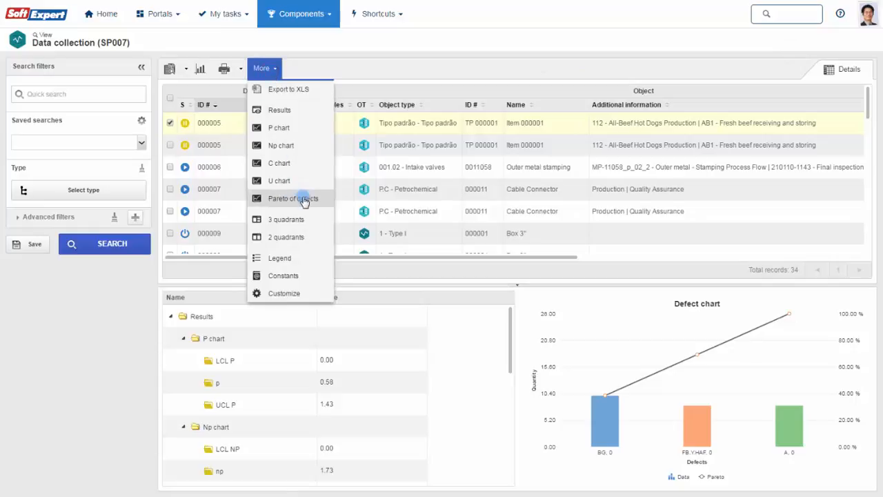
click(292, 199)
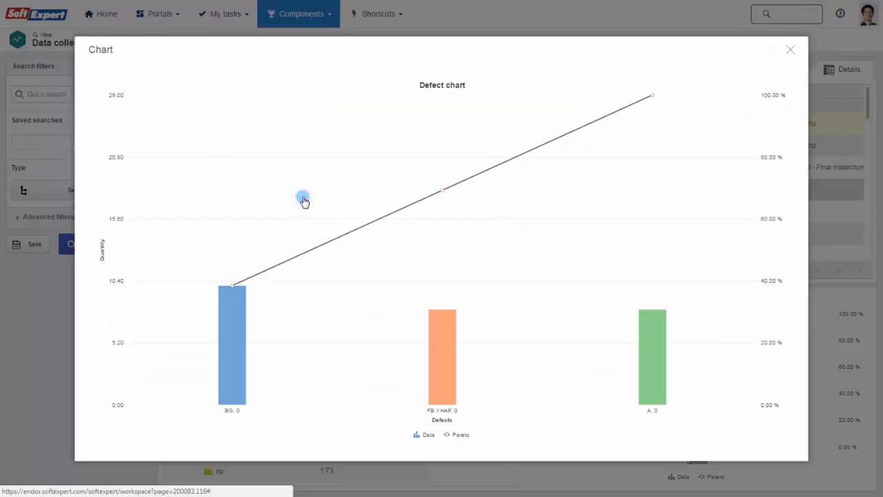
mouse_move(789, 54)
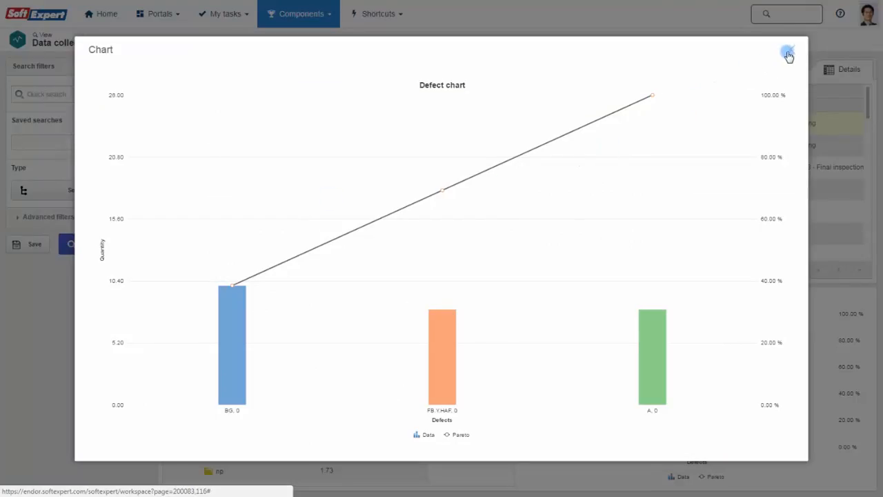
click(788, 54)
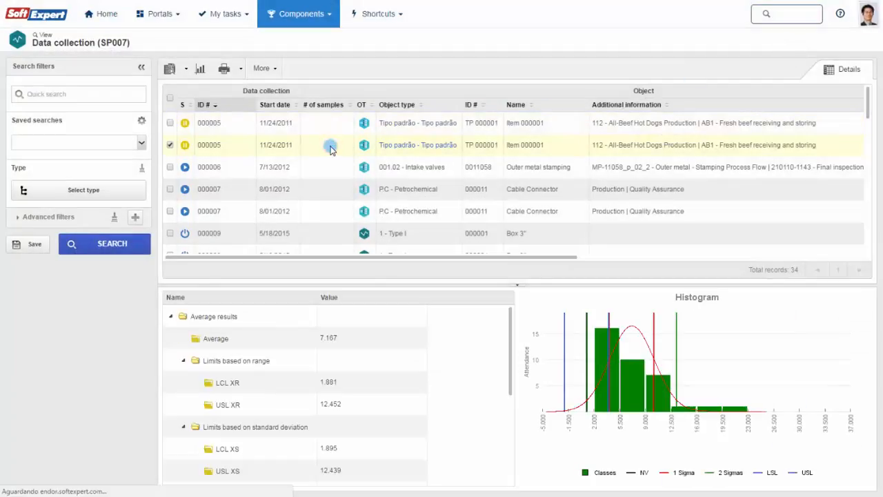
click(263, 68)
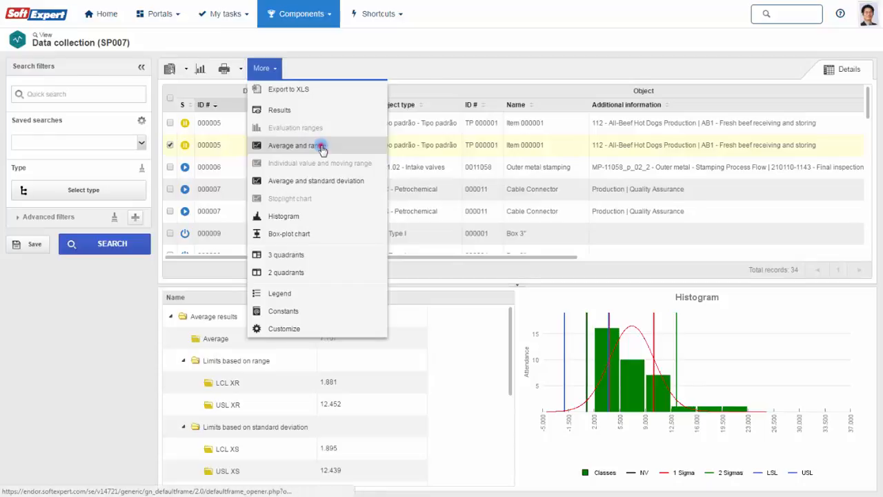
click(298, 145)
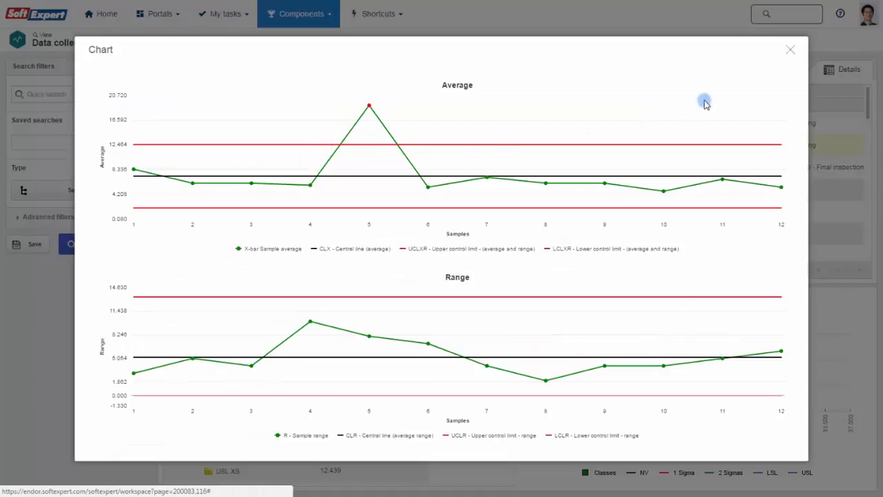
click(265, 67)
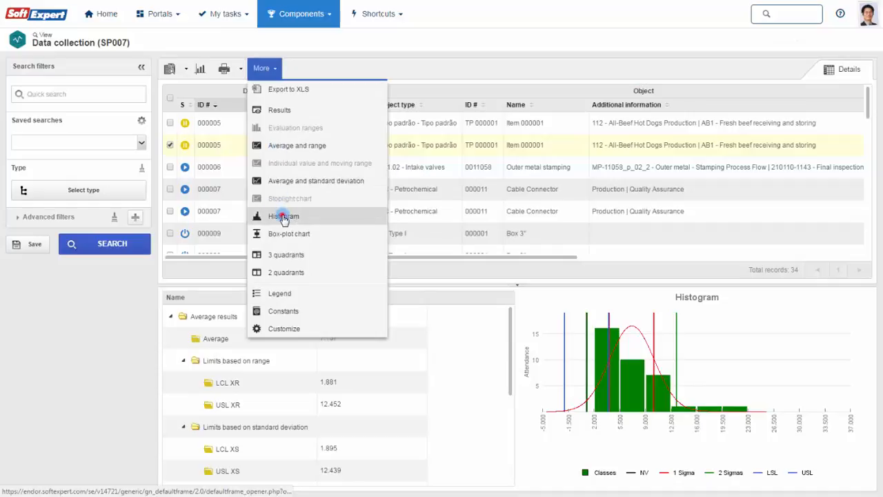
click(284, 215)
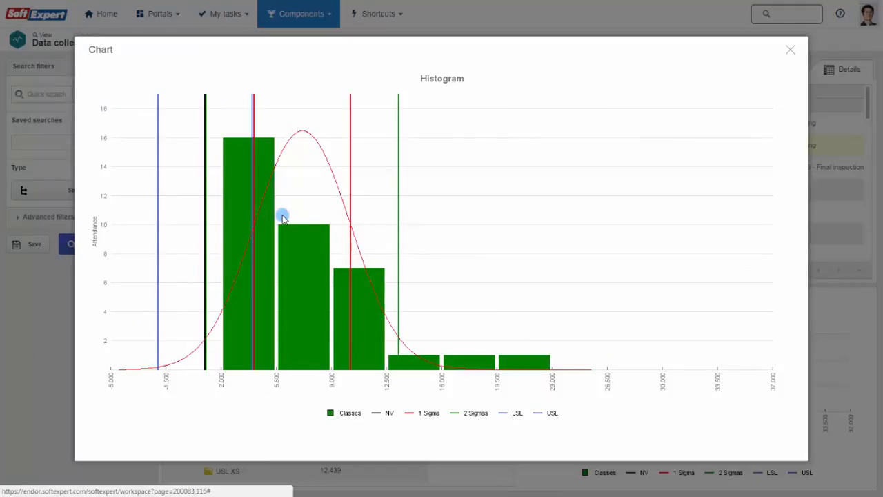
click(791, 50)
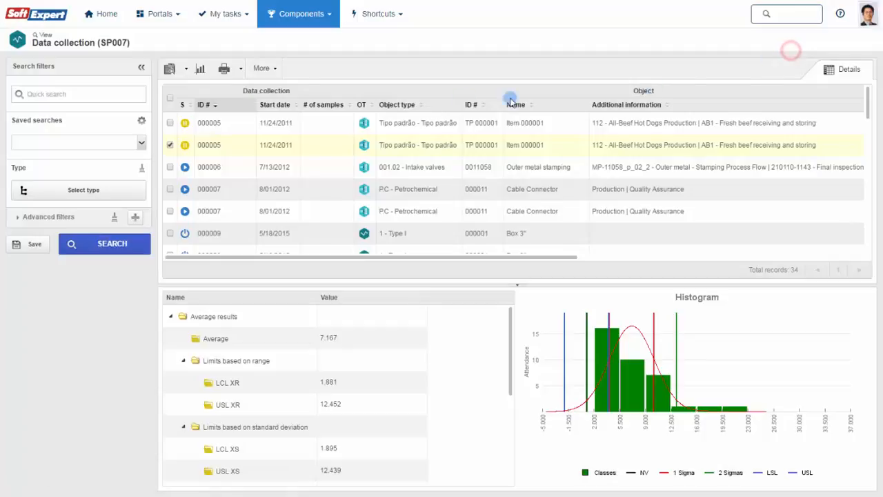
click(265, 67)
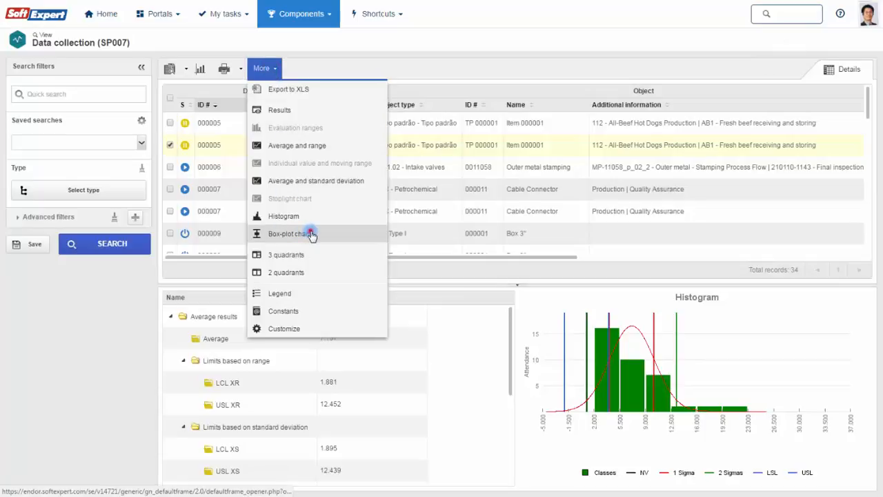
click(290, 233)
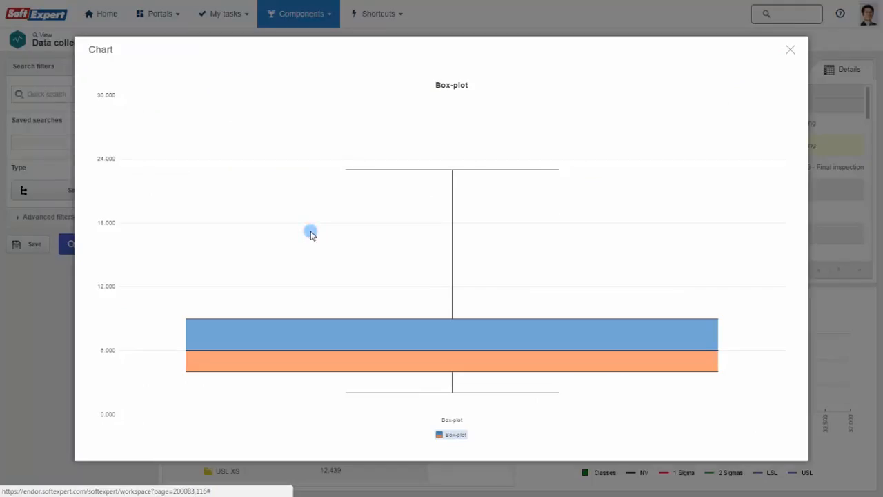
mouse_move(791, 54)
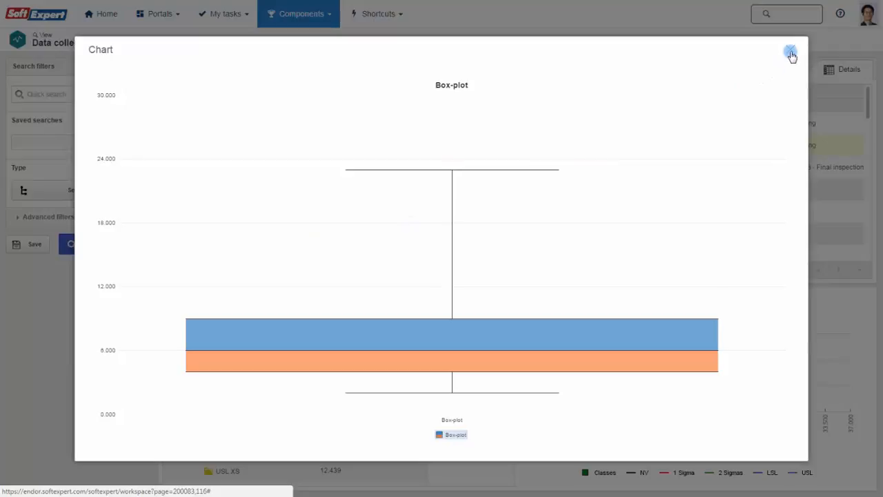
click(791, 53)
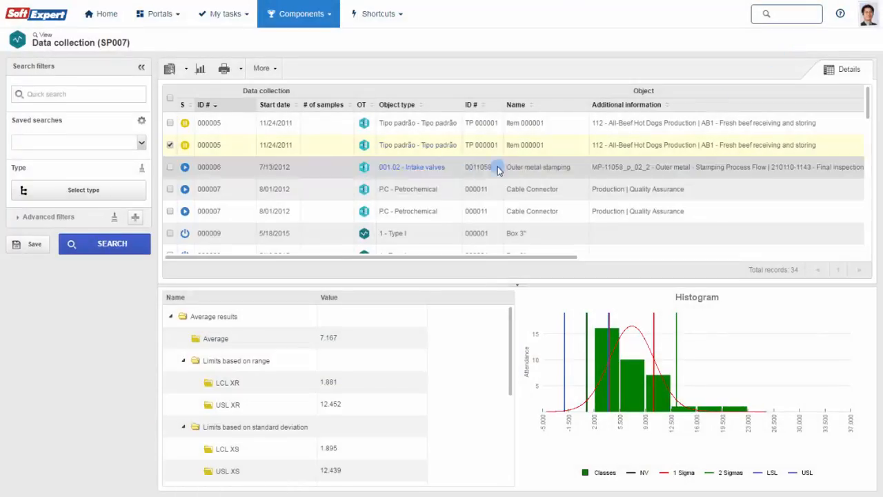
Step: Browse the 001 - Automotive and 002 - Wheels item type categories without choosing a type
click(77, 187)
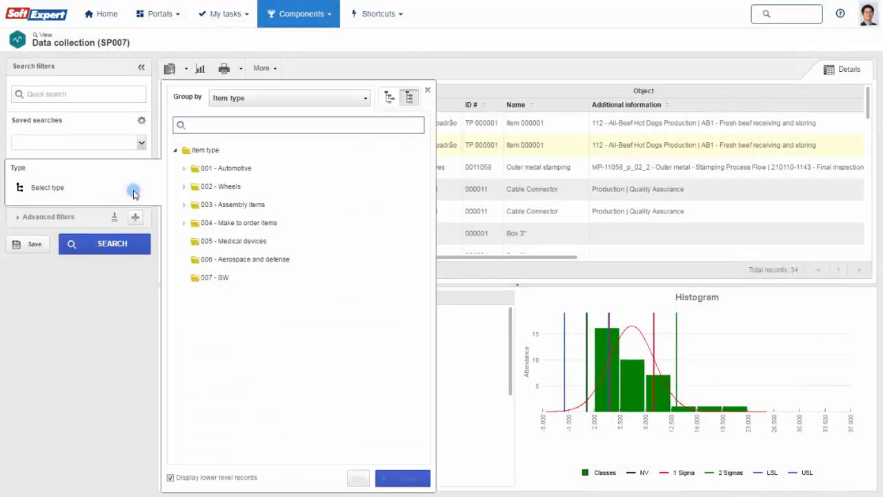
click(185, 169)
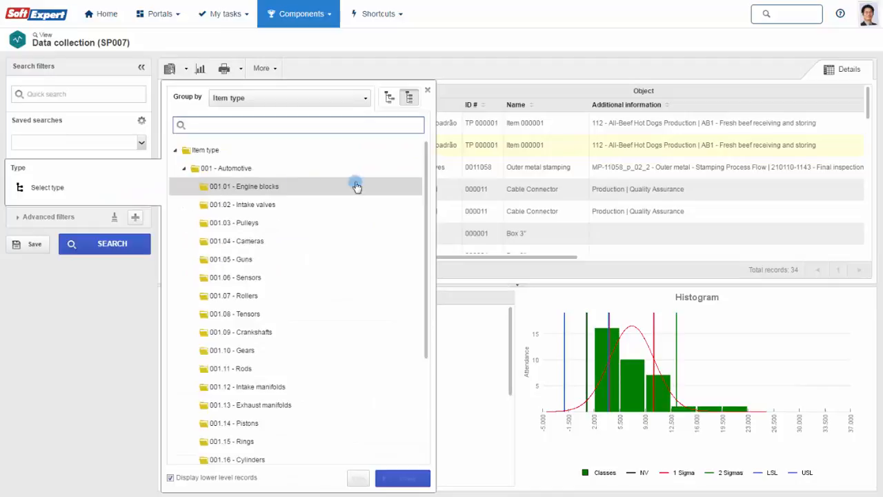
scroll(down, 3)
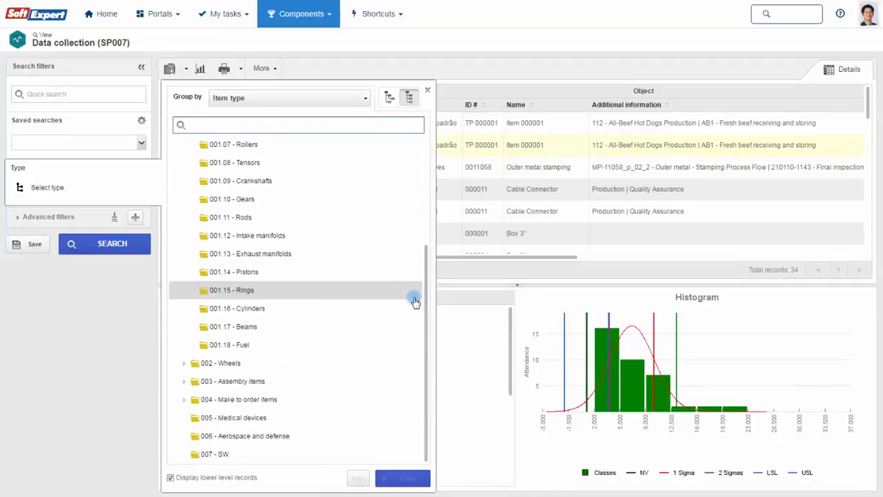
click(184, 362)
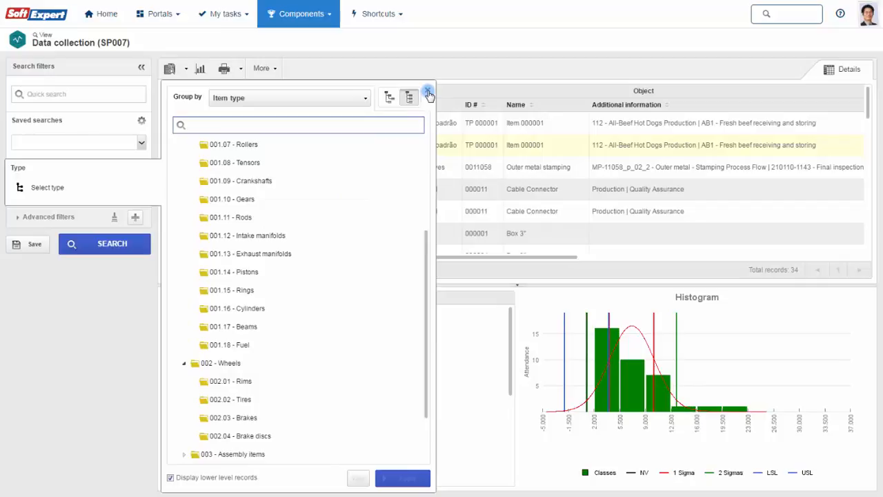
click(158, 14)
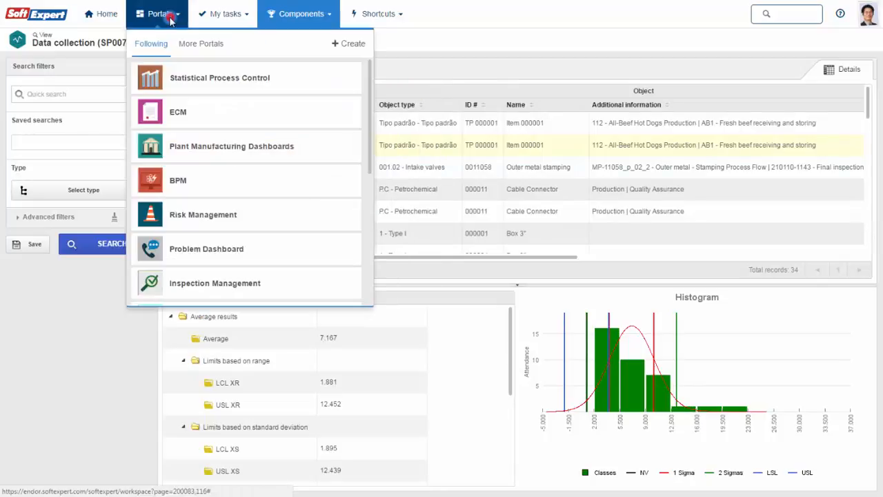
Step: Open the Statistical Process Control portal and view its dashboard histogram enlarged
click(220, 77)
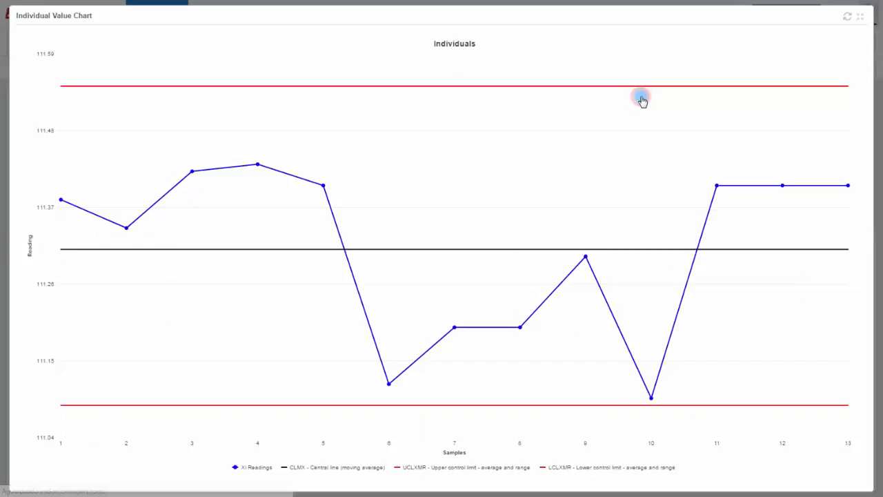
click(859, 16)
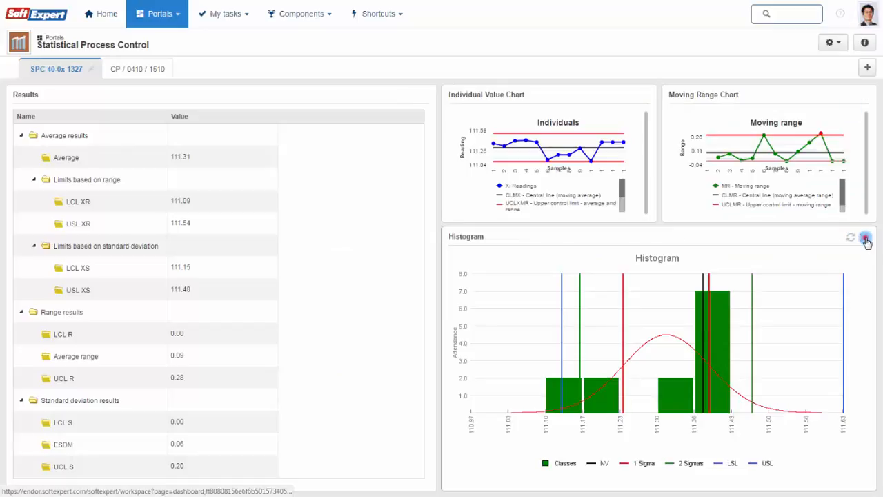
click(867, 237)
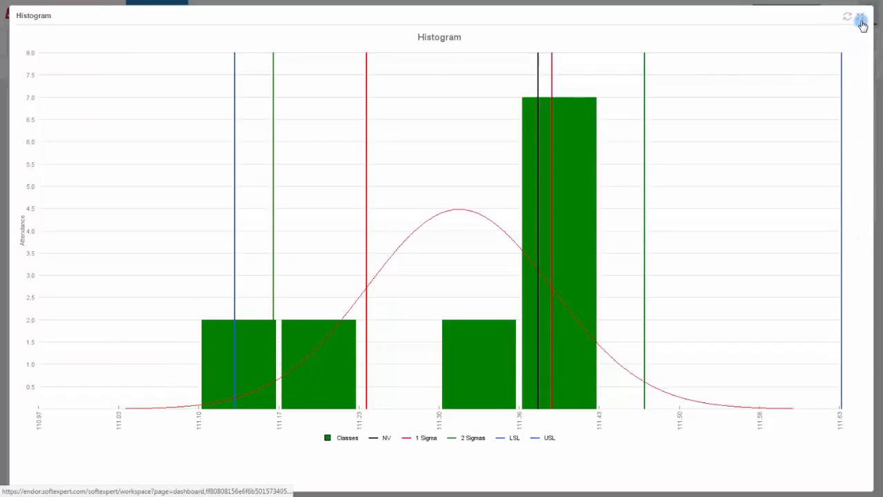
click(861, 16)
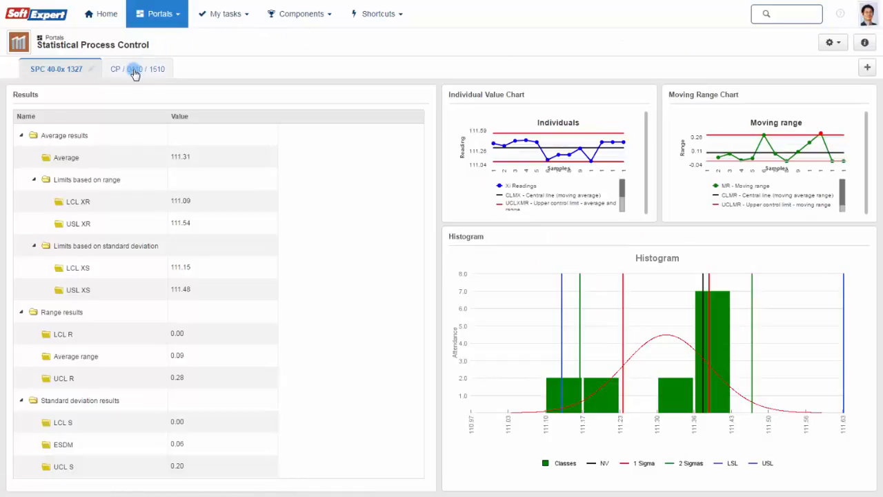
Step: Show the CP / 0410 / 1510 dashboard with its samples, range and standard deviation charts
click(131, 69)
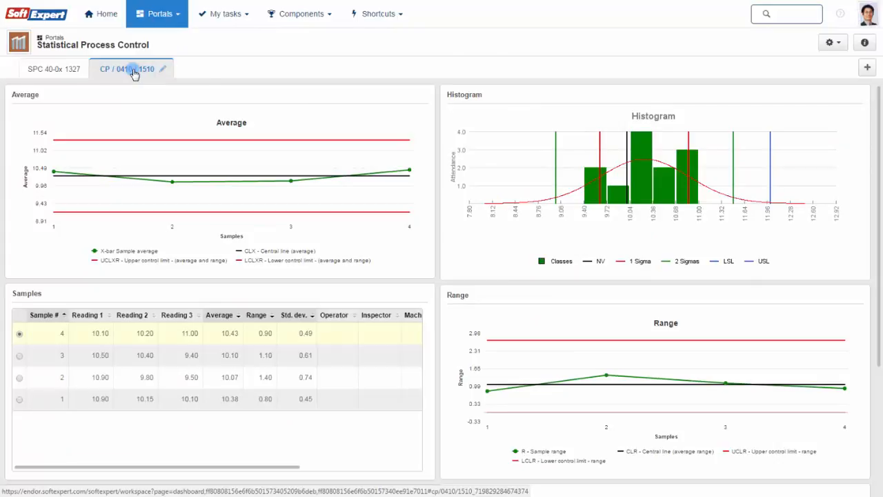
scroll(down, 3)
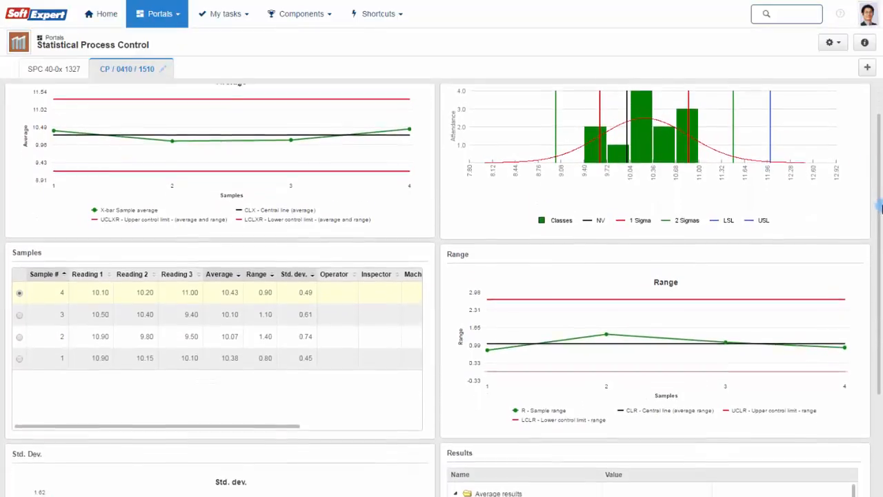
scroll(down, 3)
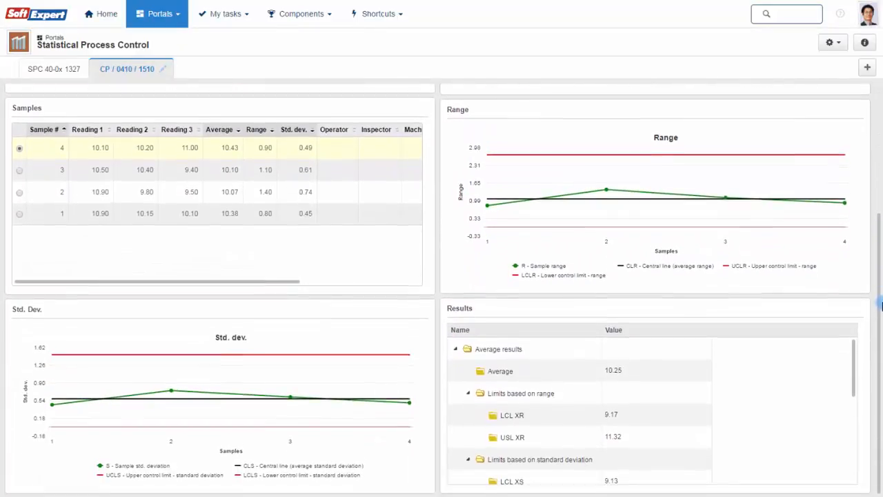